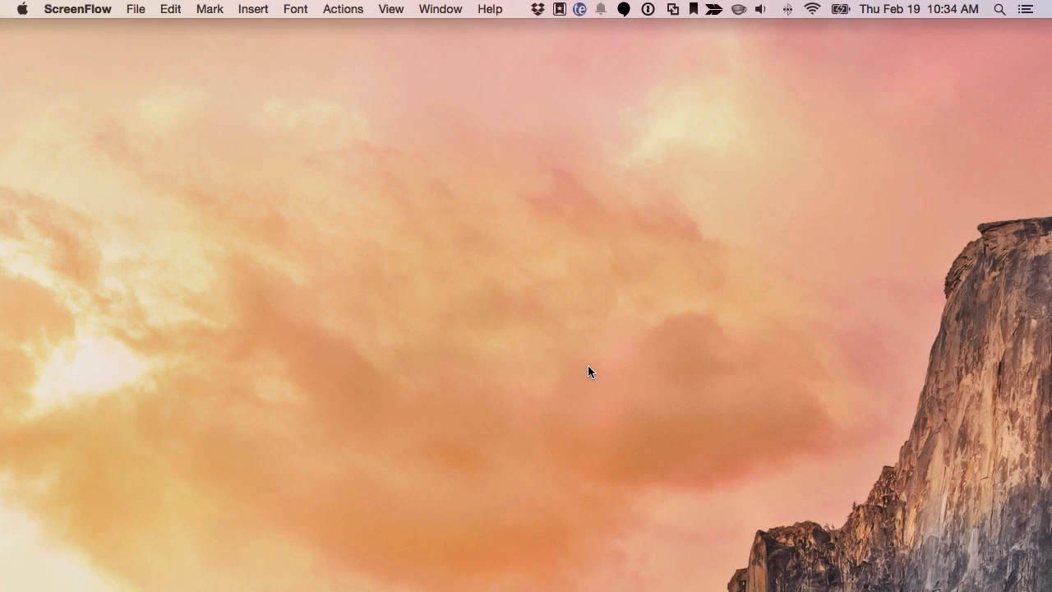
{"action": "mouse_move", "coordinate": [537, 546]}
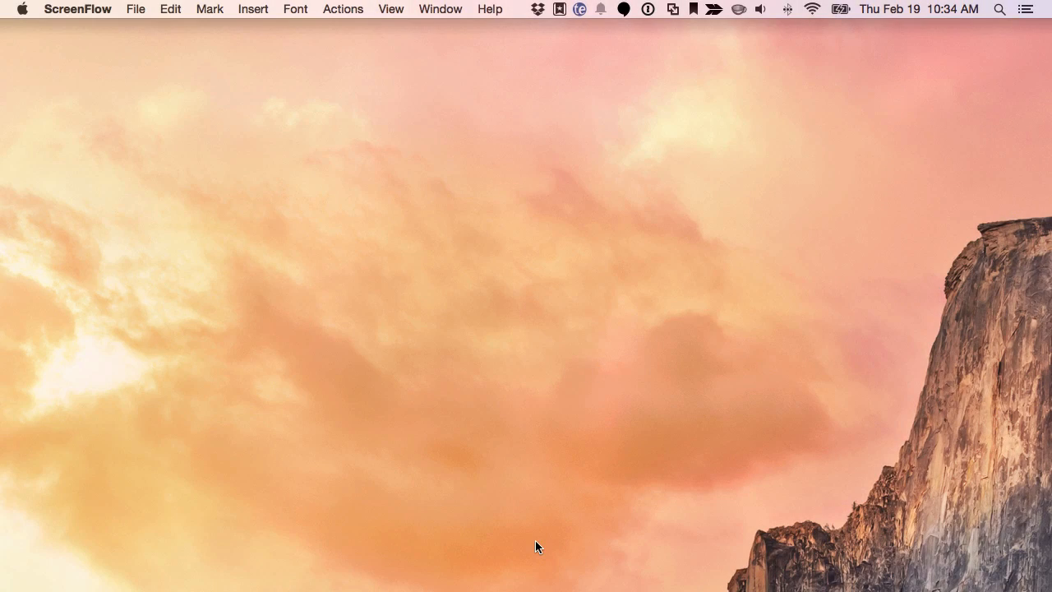
{"action": "mouse_move", "coordinate": [509, 508]}
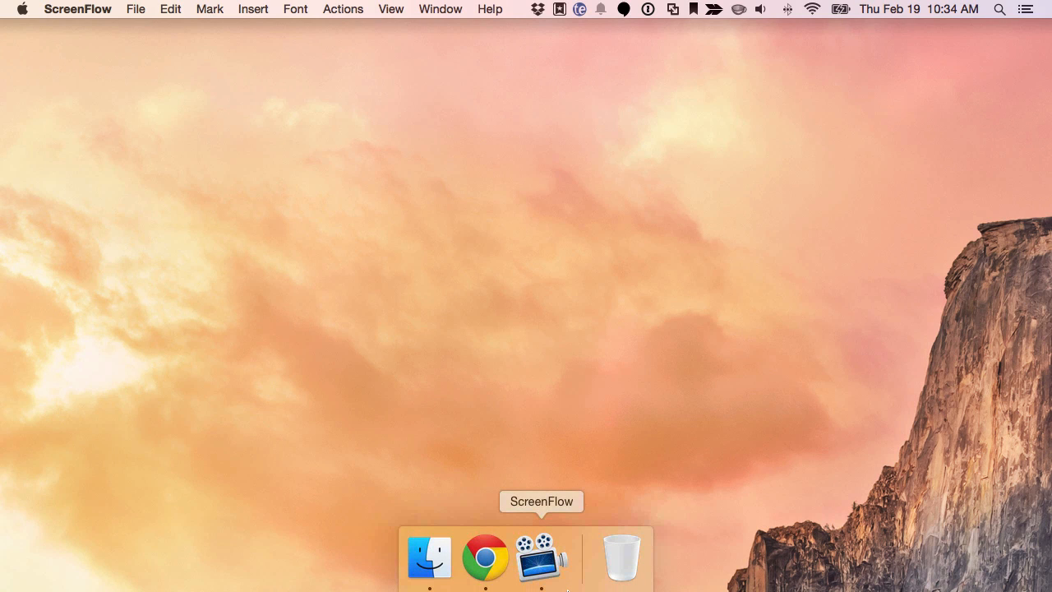
{"action": "mouse_move", "coordinate": [429, 172]}
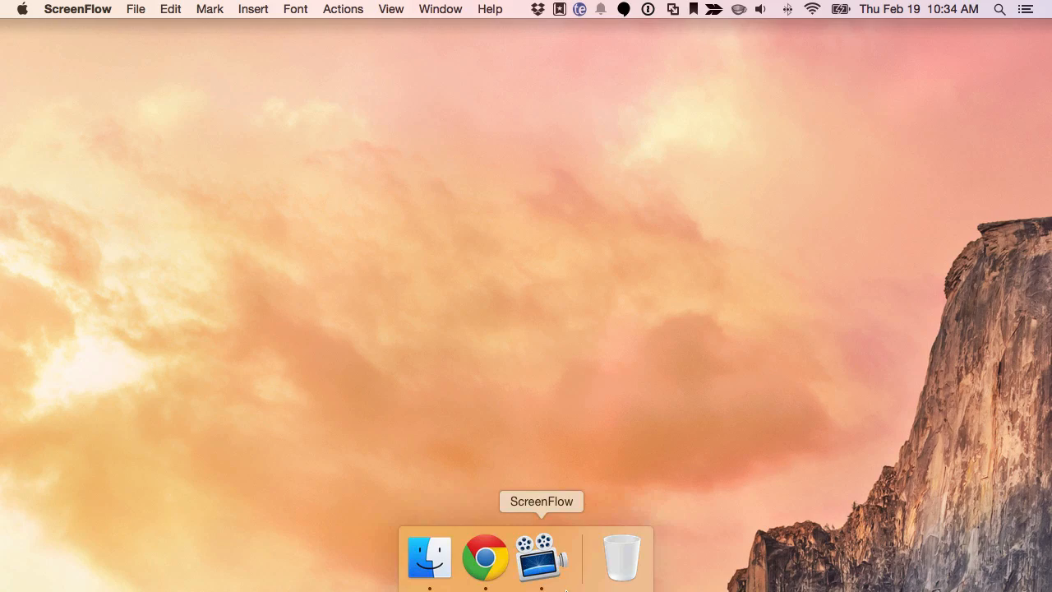
{"action": "mouse_move", "coordinate": [486, 558]}
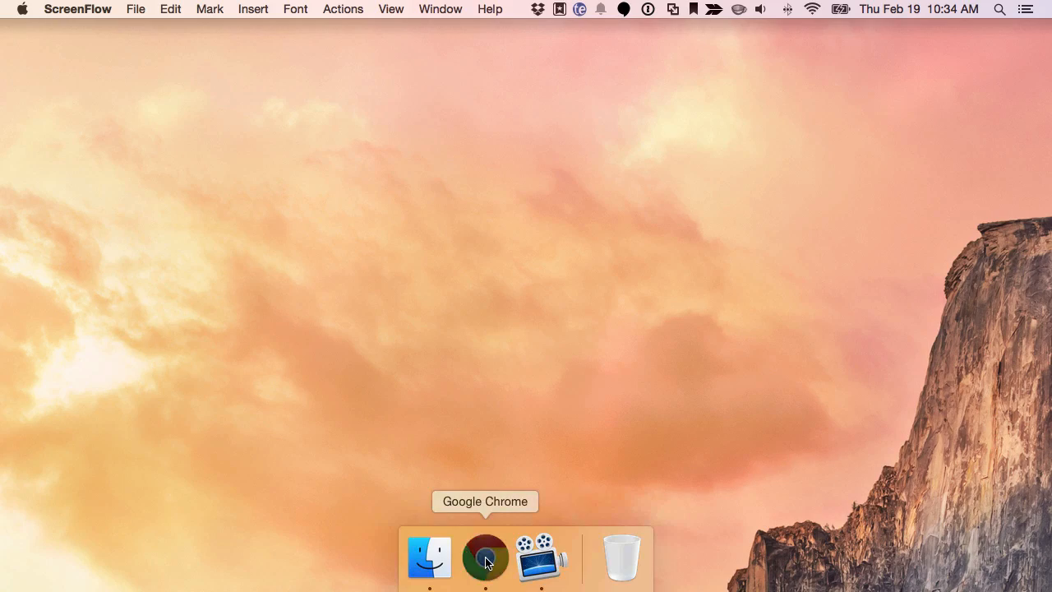
Launch Chrome and load localhost:631, which reports the CUPS web interface is disabled.
{"action": "left_click", "coordinate": [486, 558]}
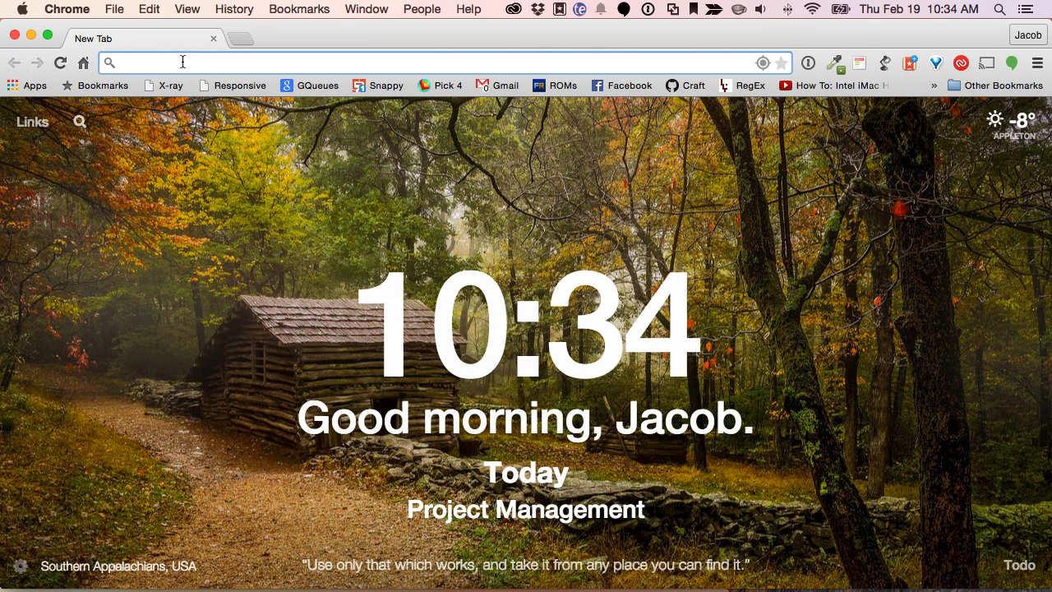
{"action": "type", "text": "localhost:631"}
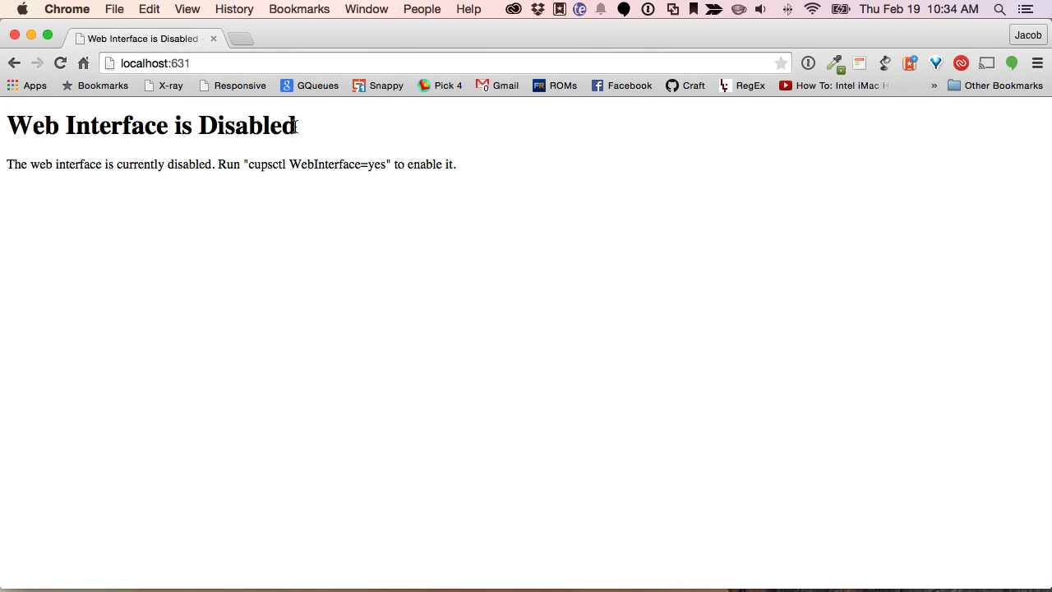
{"action": "mouse_move", "coordinate": [345, 134]}
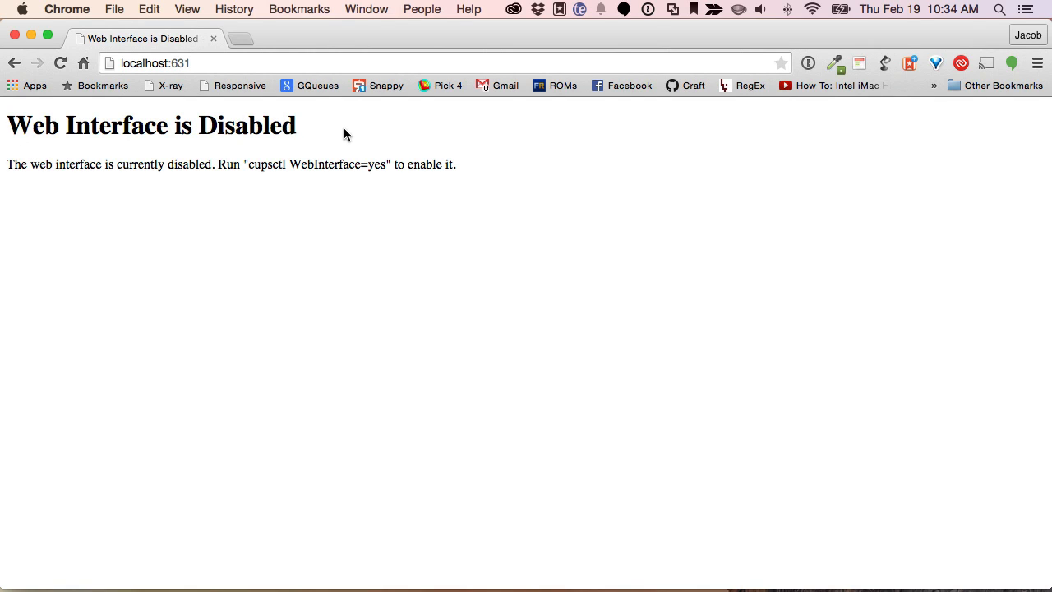
{"action": "mouse_move", "coordinate": [249, 164]}
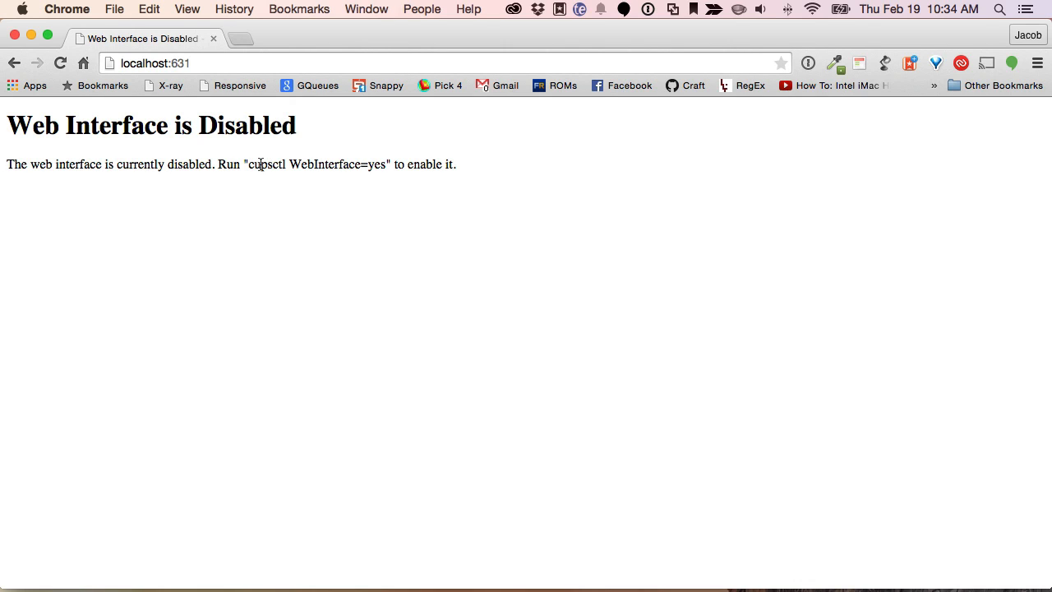
Select the suggested cupsctl command and find Terminal via Spotlight and Finder's Applications > Utilities.
{"action": "left_click_drag", "start_coordinate": [249, 164], "coordinate": [387, 164]}
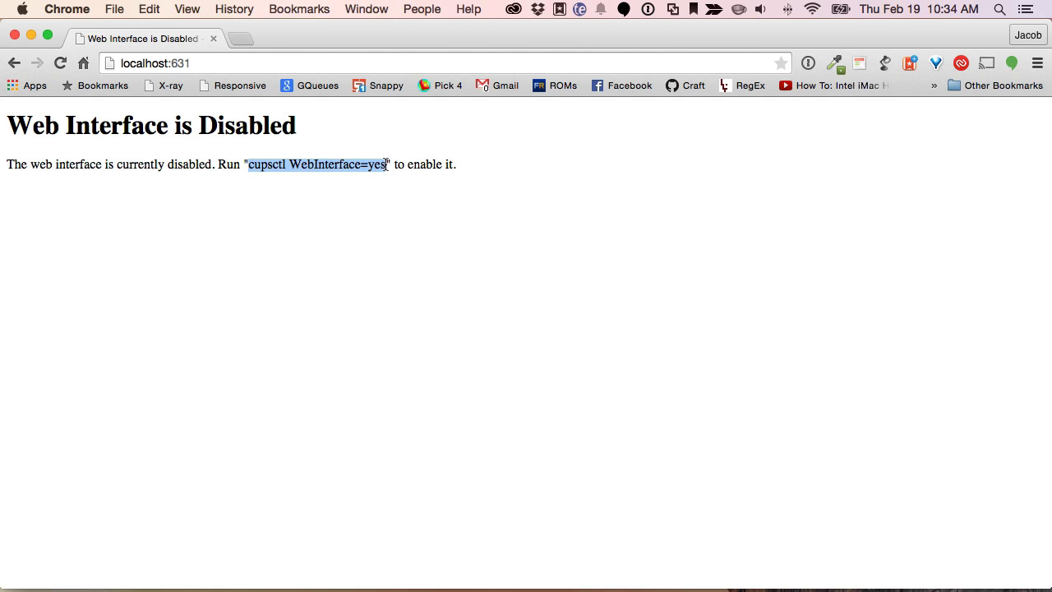
{"action": "type", "text": "term"}
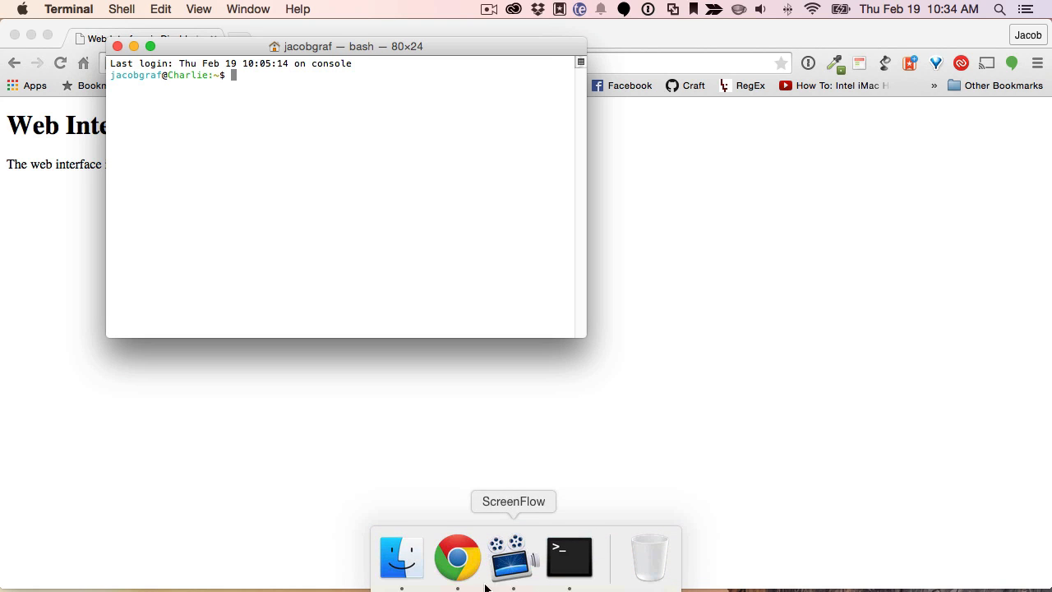
{"action": "left_click", "coordinate": [400, 557]}
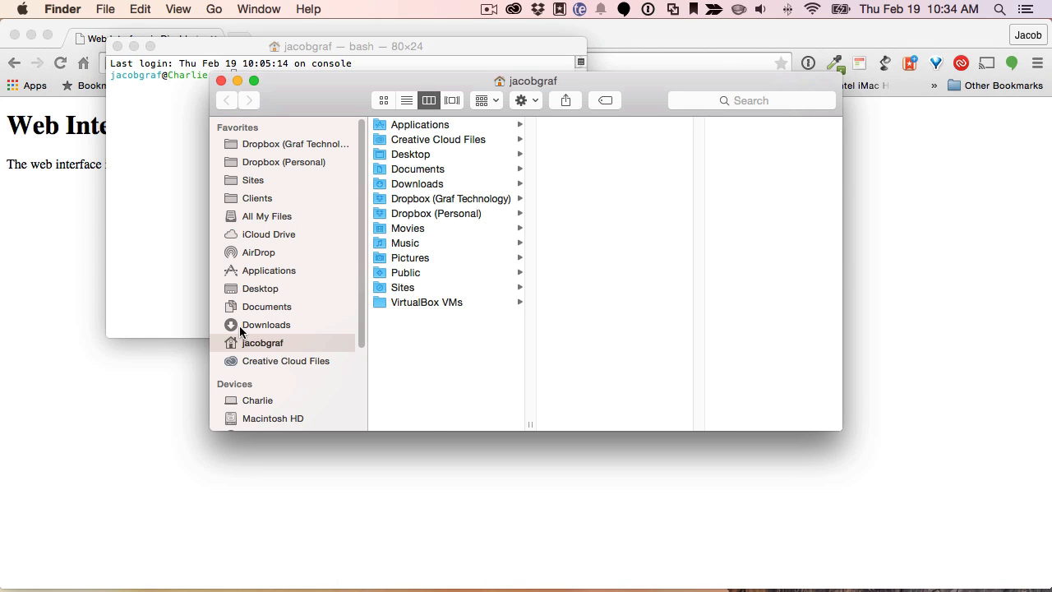
{"action": "mouse_move", "coordinate": [278, 280]}
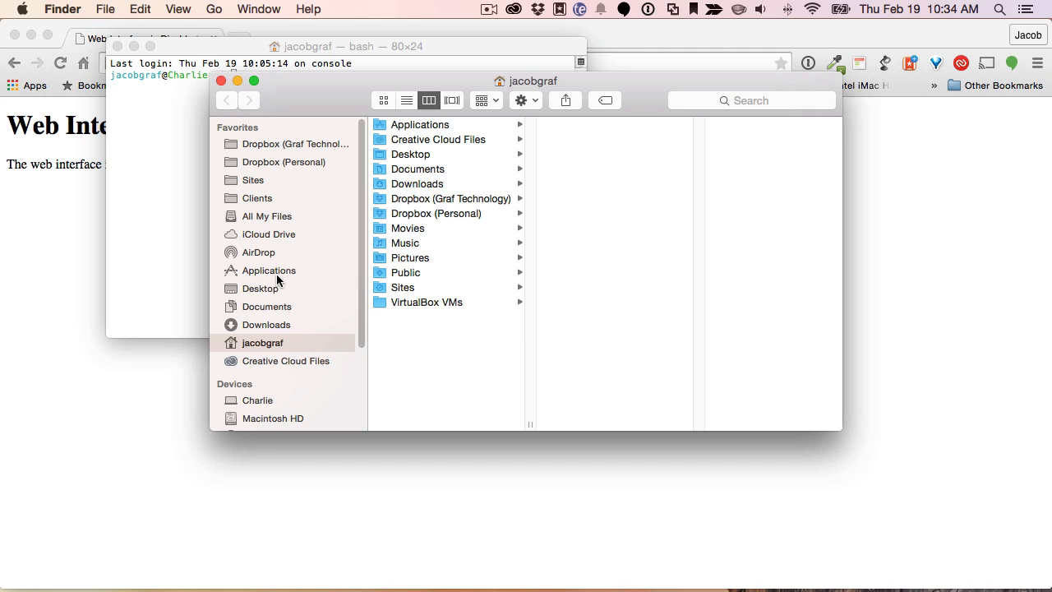
{"action": "left_click", "coordinate": [269, 271]}
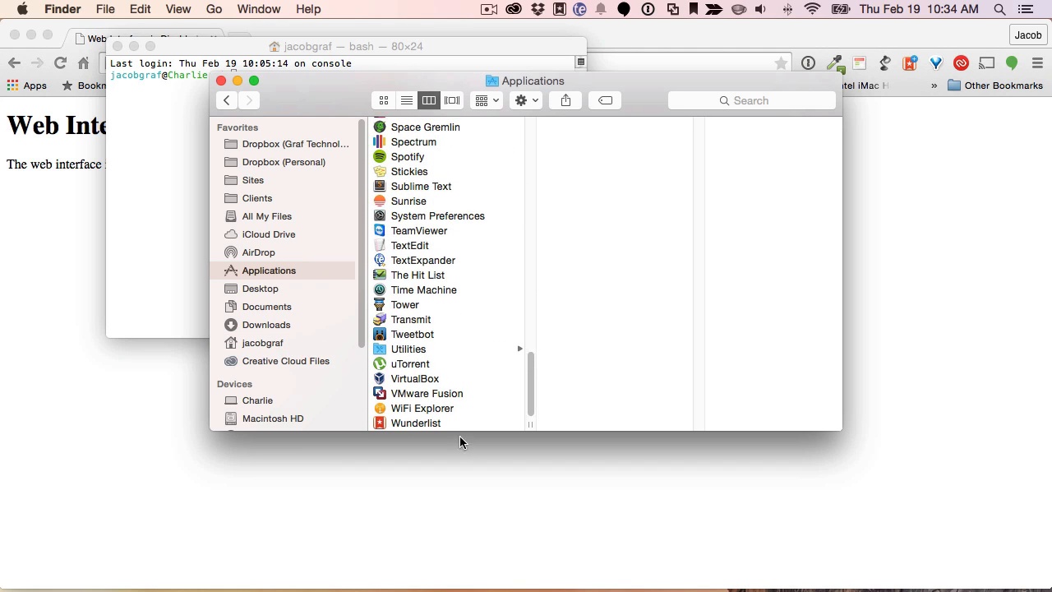
{"action": "left_click", "coordinate": [409, 349]}
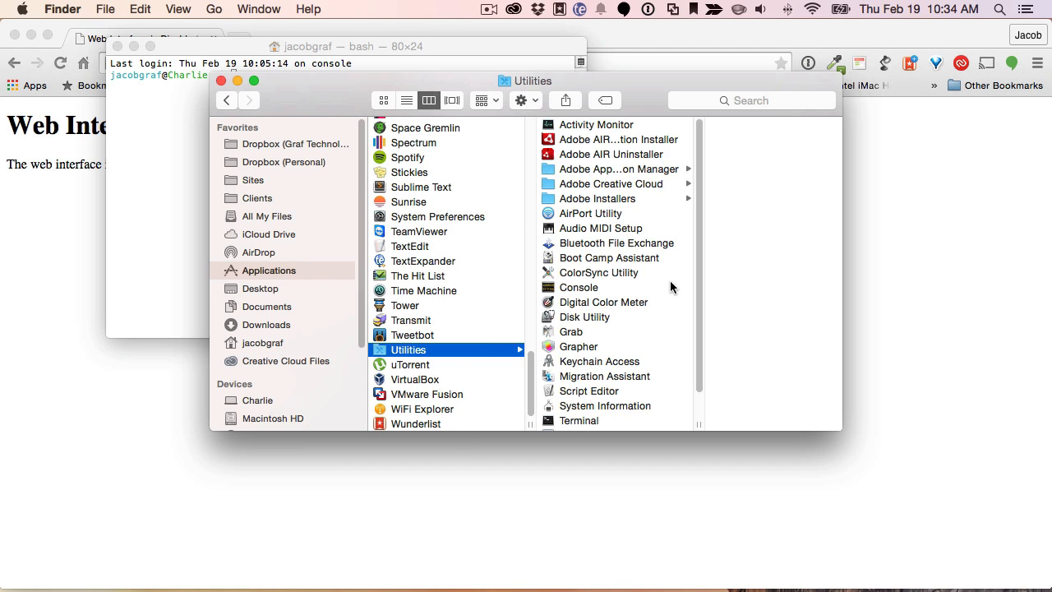
{"action": "scroll", "scroll_direction": "down", "scroll_amount": 3}
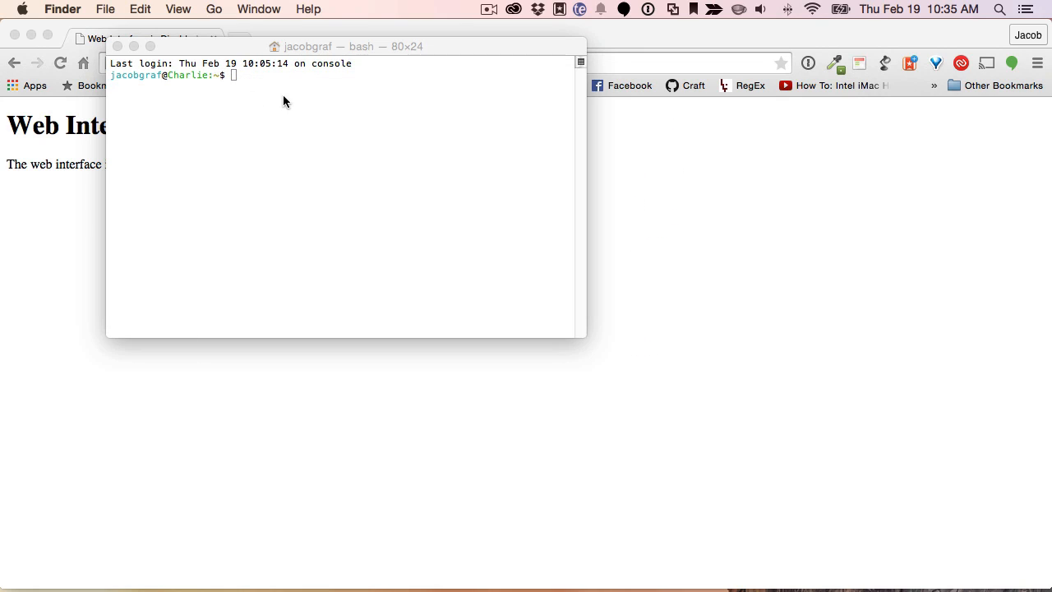
Run cupsctl WebInterface=yes in Terminal, then close the Terminal window.
{"action": "type", "text": "cupsctl WebInterface=yes"}
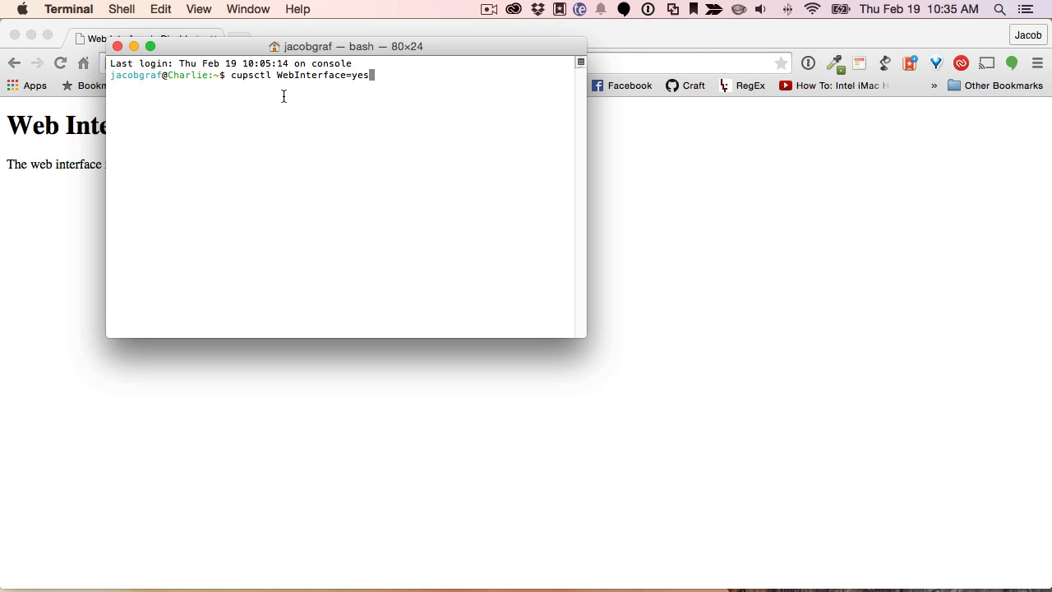
{"action": "key", "text": "Return"}
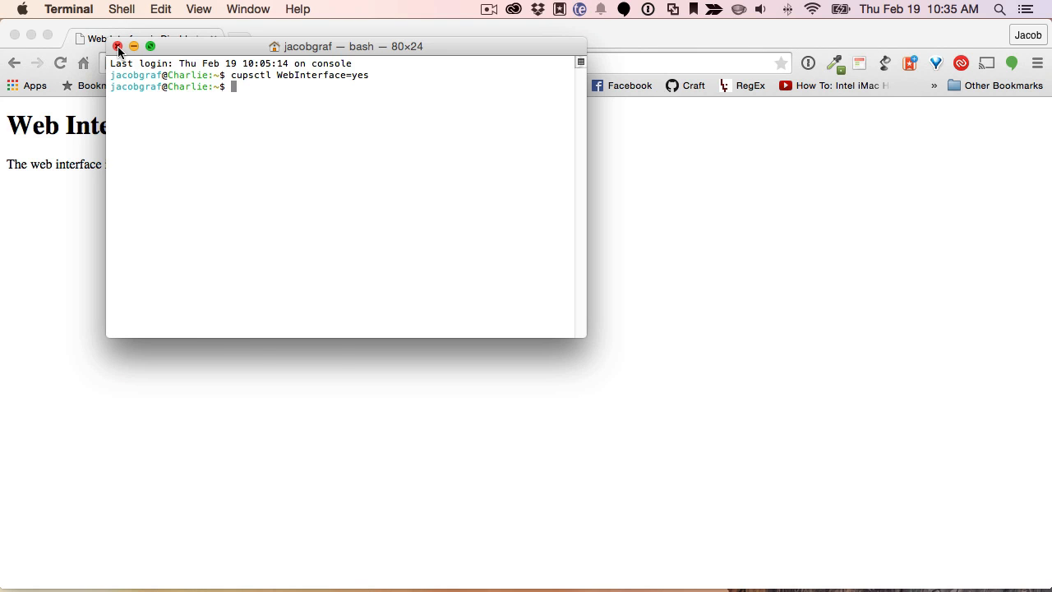
{"action": "left_click", "coordinate": [118, 46]}
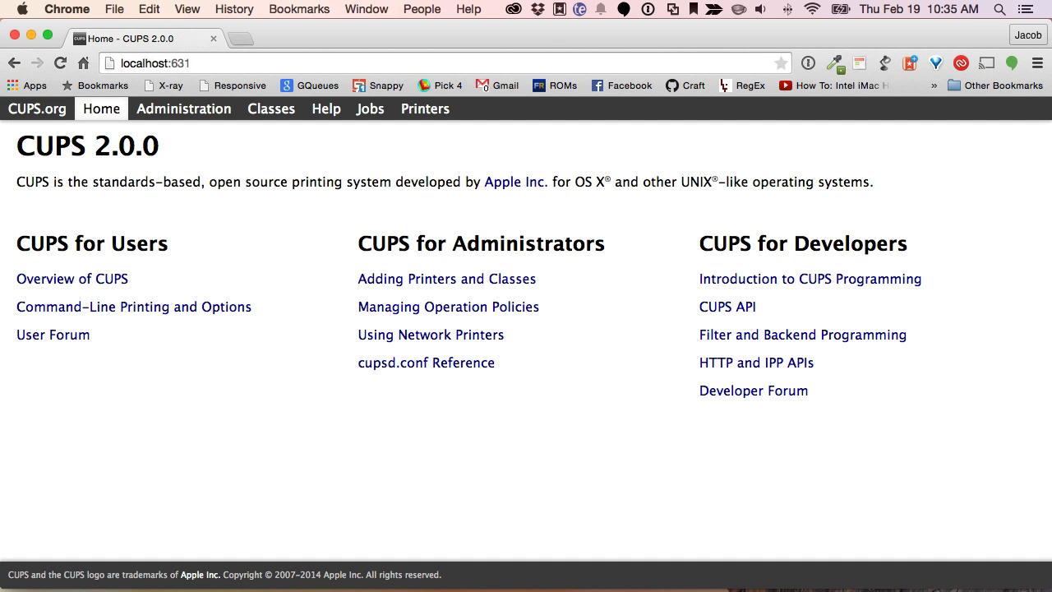
{"action": "mouse_move", "coordinate": [229, 301]}
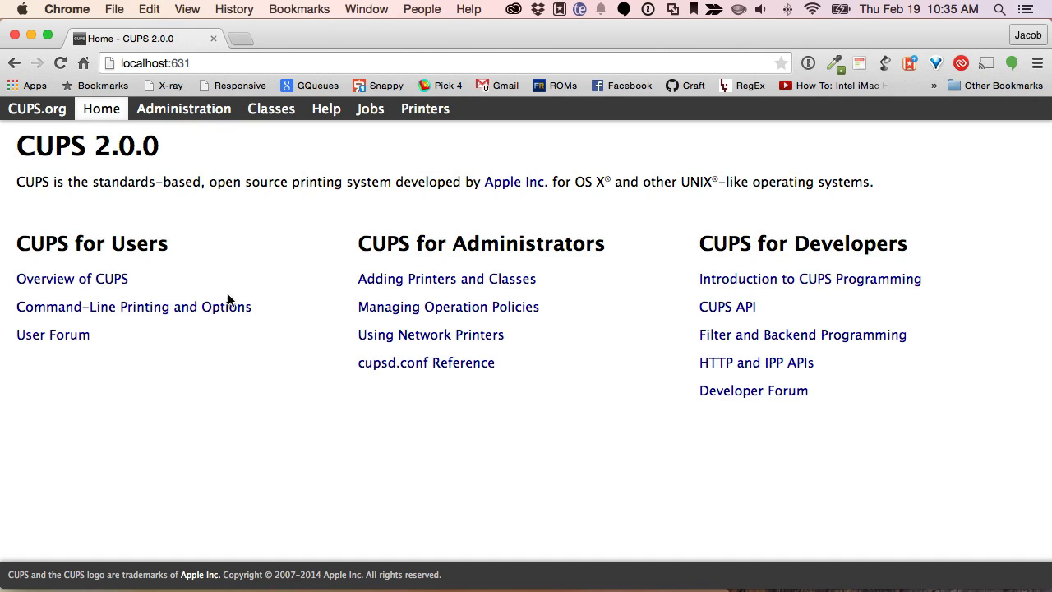
{"action": "mouse_move", "coordinate": [506, 403]}
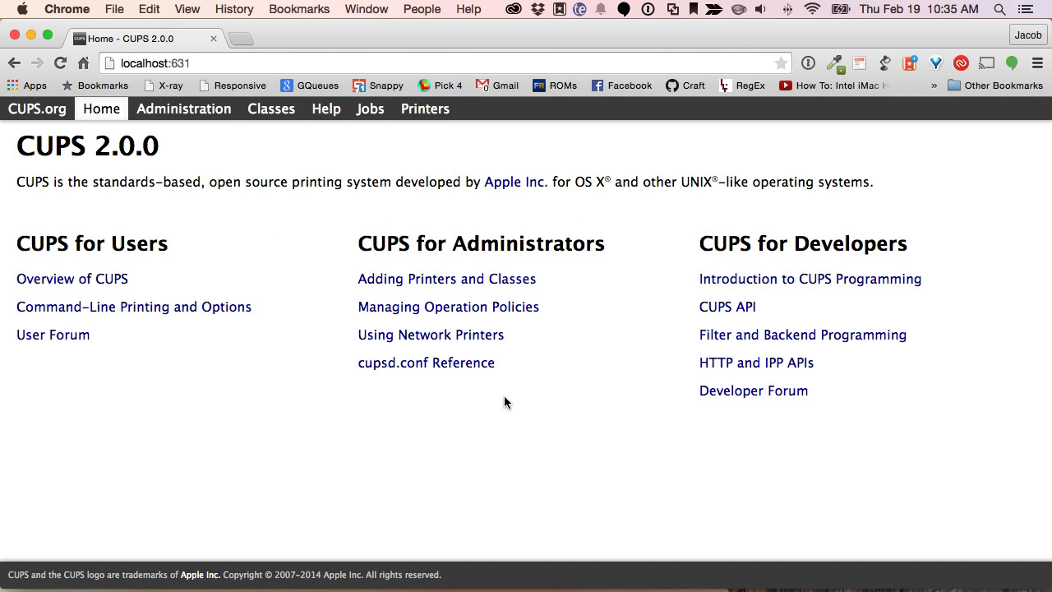
{"action": "mouse_move", "coordinate": [425, 153]}
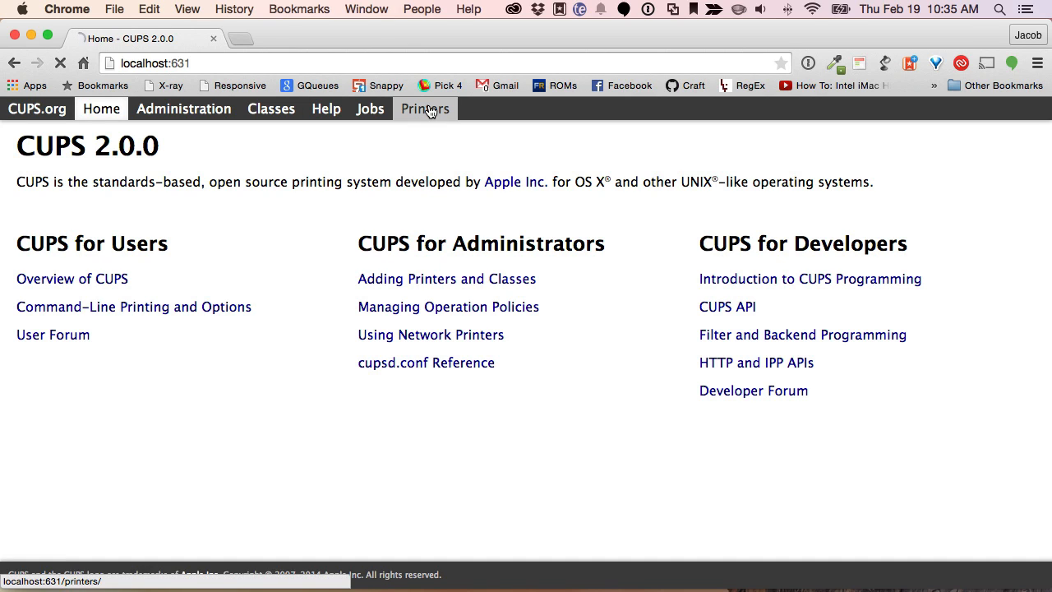
Open the Printers list and select the Simba queue's page.
{"action": "left_click", "coordinate": [425, 109]}
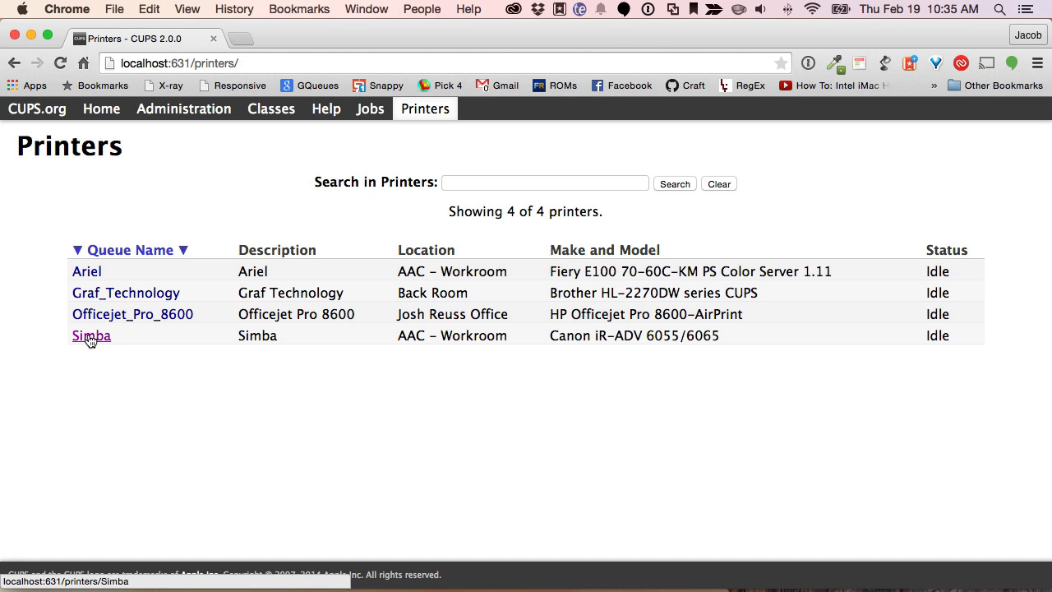
{"action": "left_click", "coordinate": [90, 336]}
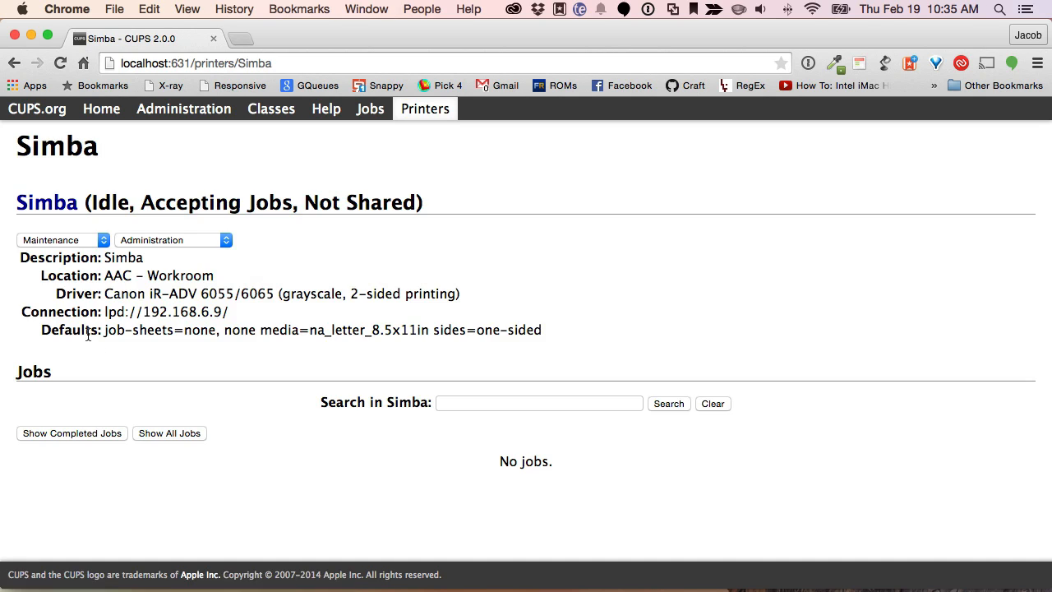
{"action": "mouse_move", "coordinate": [599, 333]}
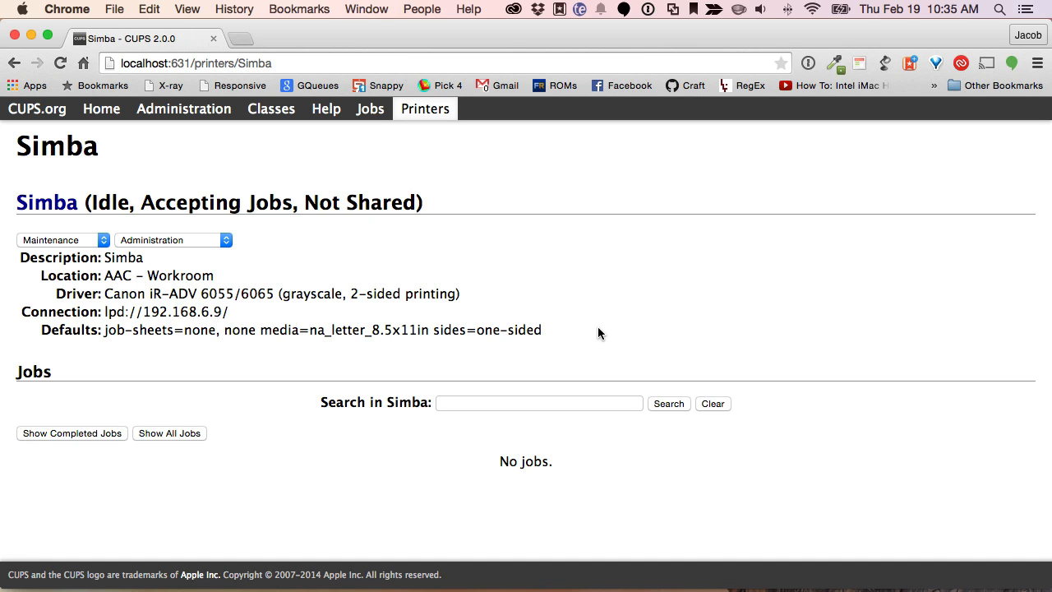
Open Simba's Set Default Options page and browse its General settings showing 2-sided Printing.
{"action": "left_click", "coordinate": [173, 240]}
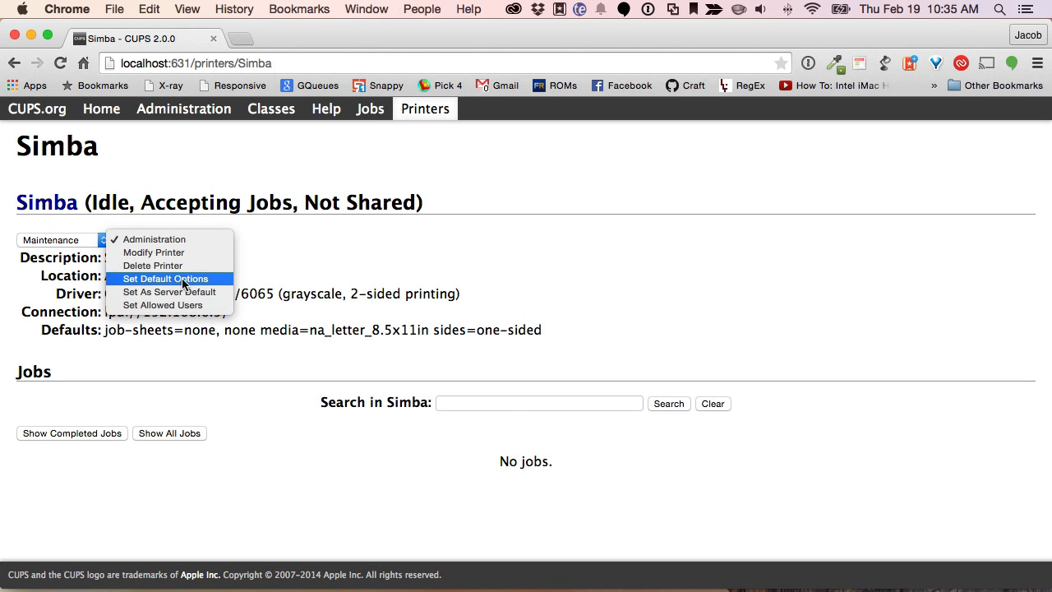
{"action": "left_click", "coordinate": [165, 278]}
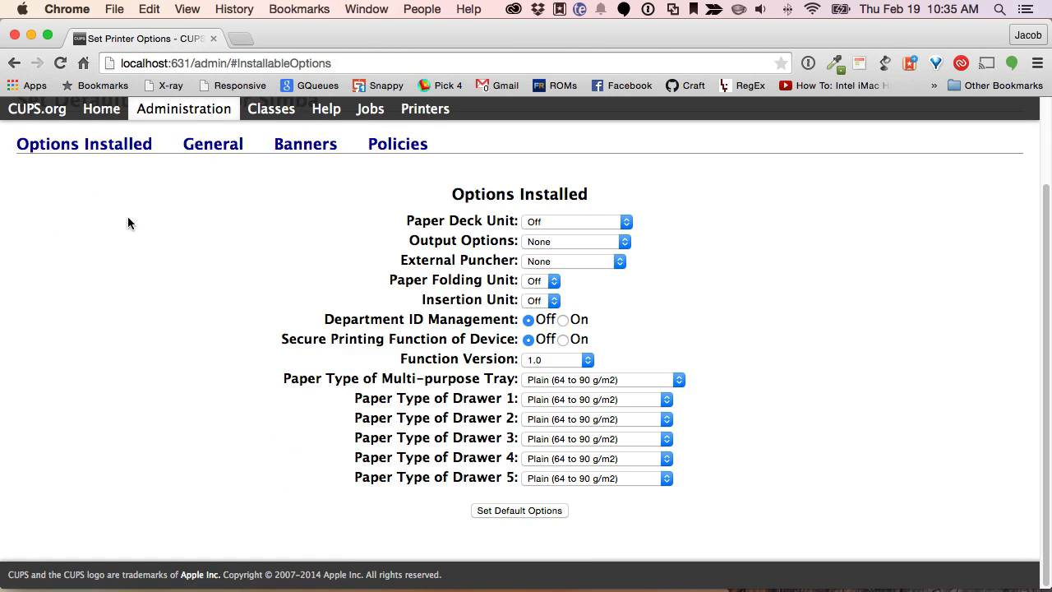
{"action": "left_click", "coordinate": [212, 144]}
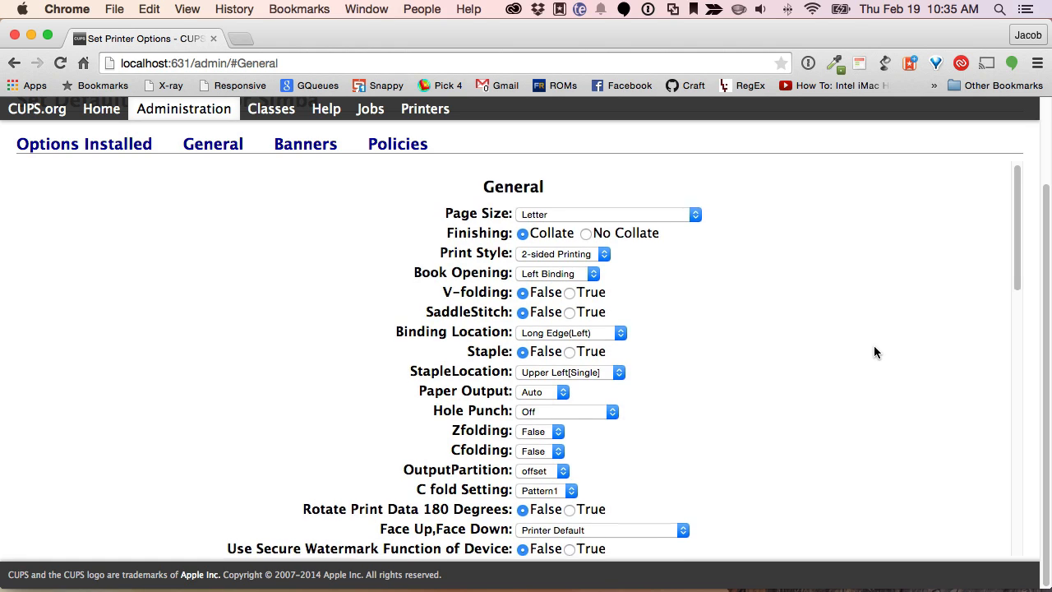
{"action": "scroll", "scroll_direction": "down", "scroll_amount": 3}
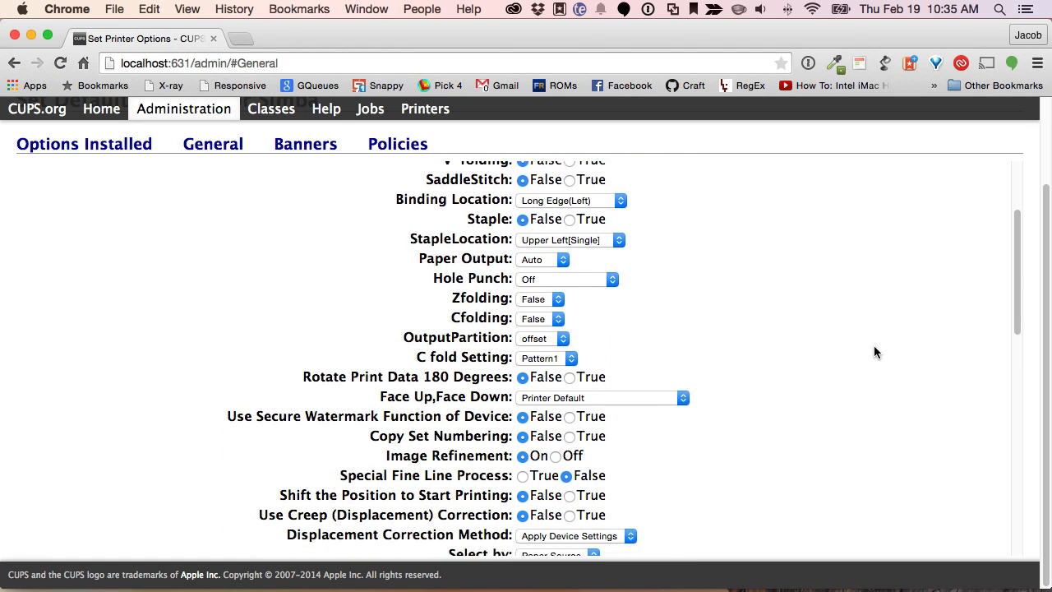
{"action": "scroll", "scroll_direction": "down", "scroll_amount": 3}
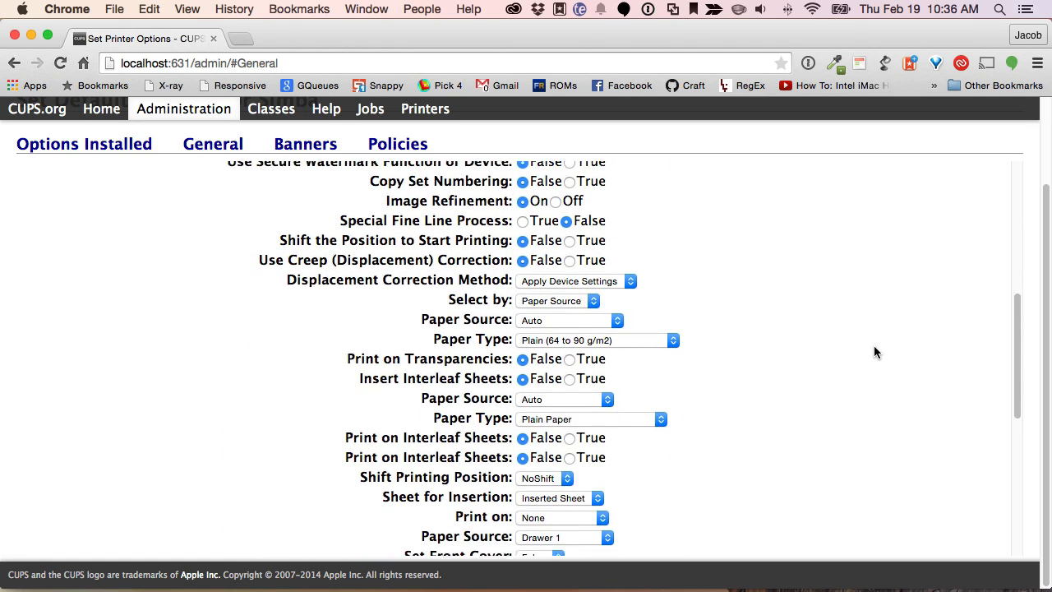
{"action": "scroll", "scroll_direction": "down", "scroll_amount": 3}
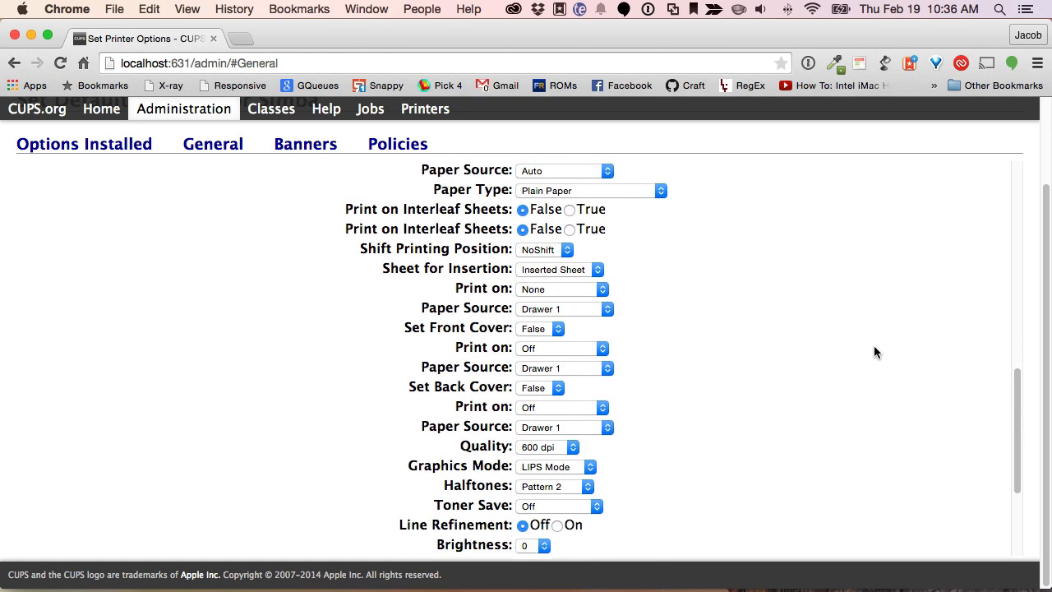
{"action": "scroll", "scroll_direction": "down", "scroll_amount": 3}
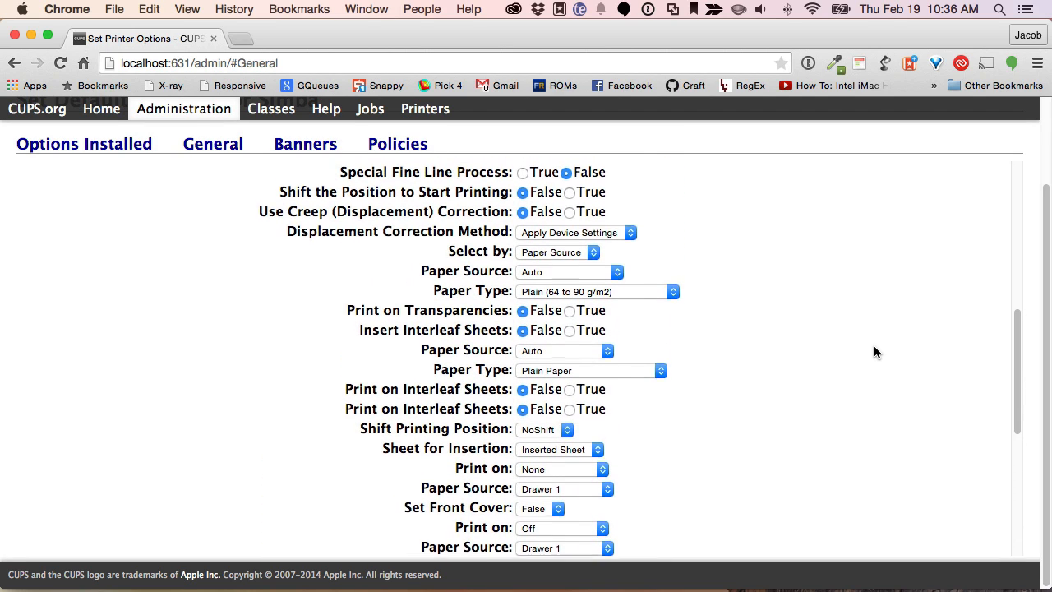
{"action": "scroll", "scroll_direction": "down", "scroll_amount": 3}
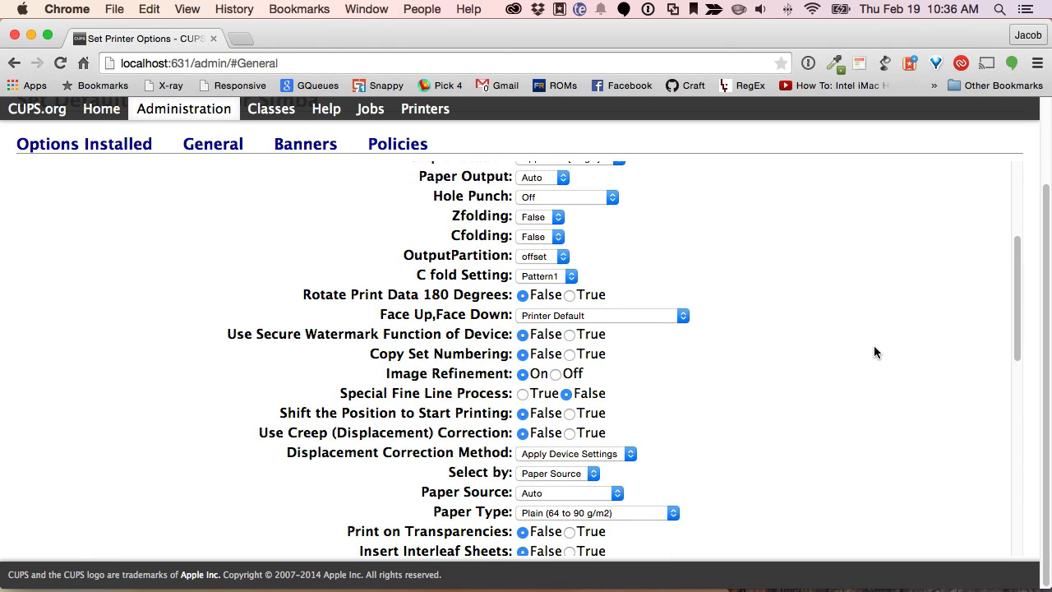
{"action": "scroll", "scroll_direction": "up", "scroll_amount": 3}
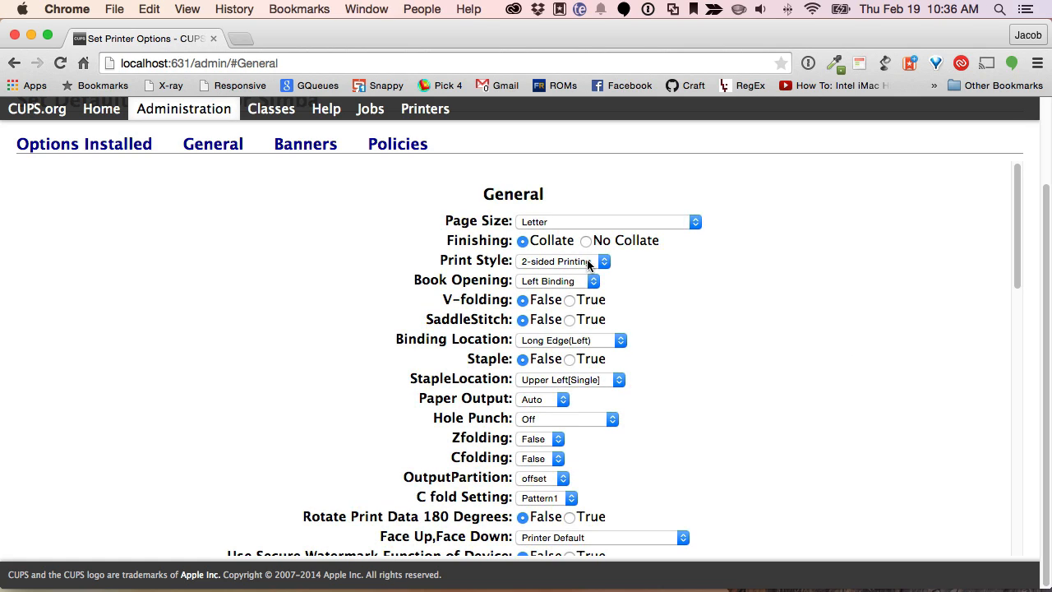
Change Simba's Print Style to 1-sided Printing and scroll to the page's end.
{"action": "left_click", "coordinate": [563, 261]}
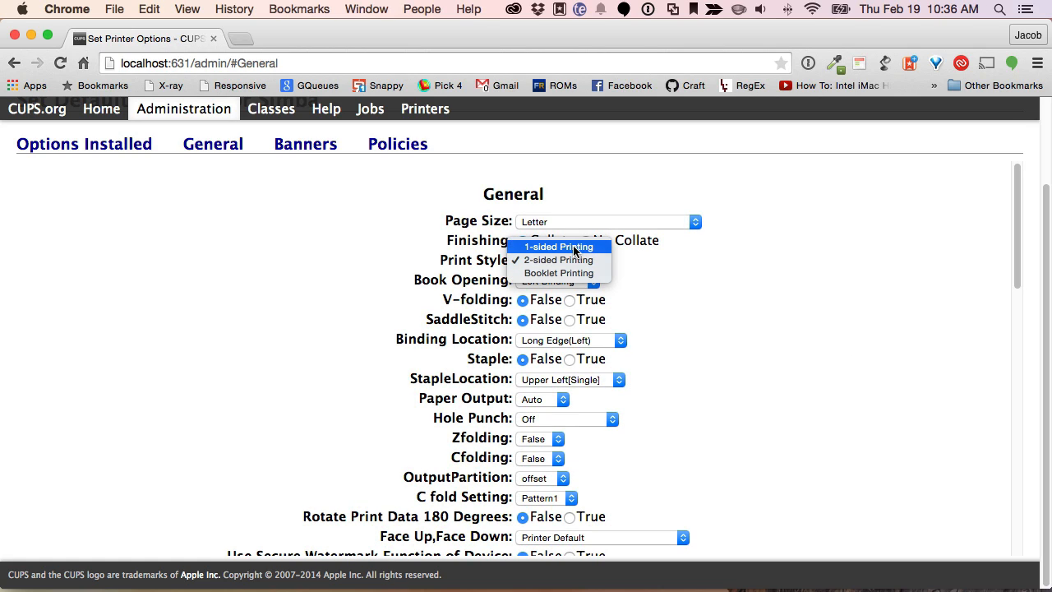
{"action": "left_click", "coordinate": [559, 247]}
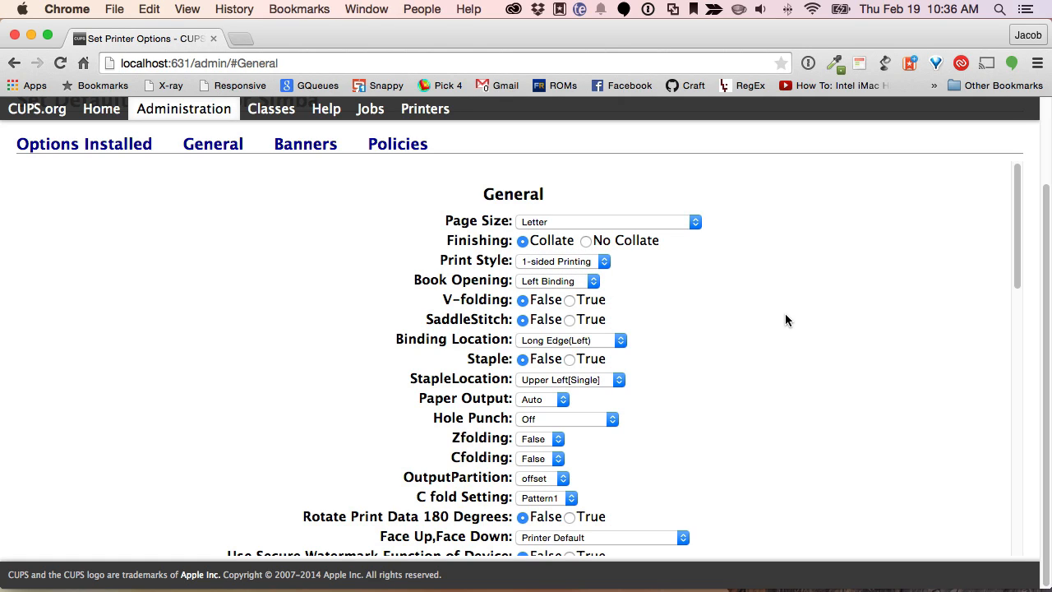
{"action": "mouse_move", "coordinate": [498, 304]}
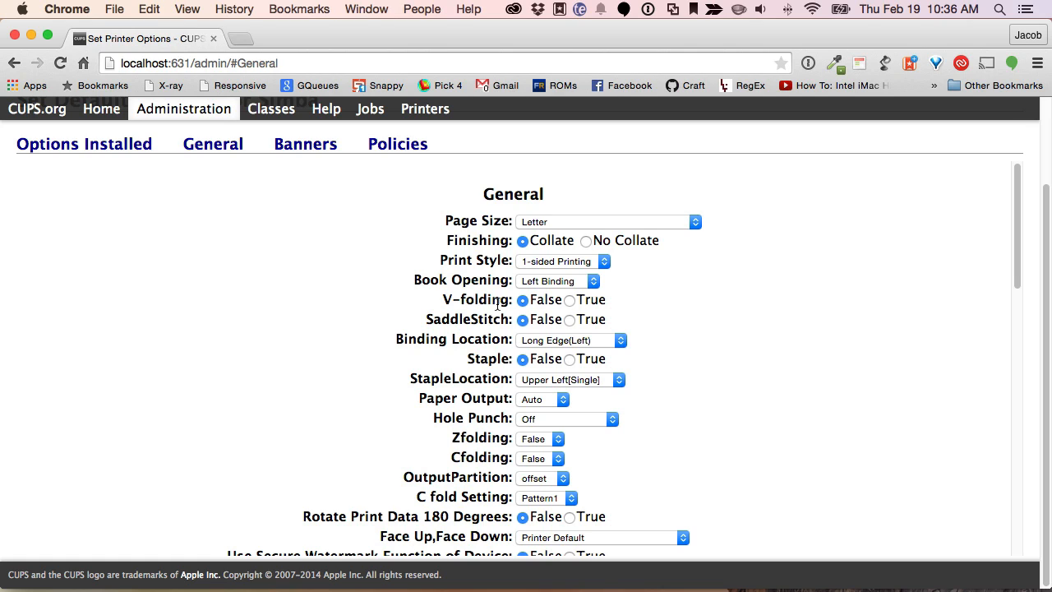
{"action": "mouse_move", "coordinate": [878, 403]}
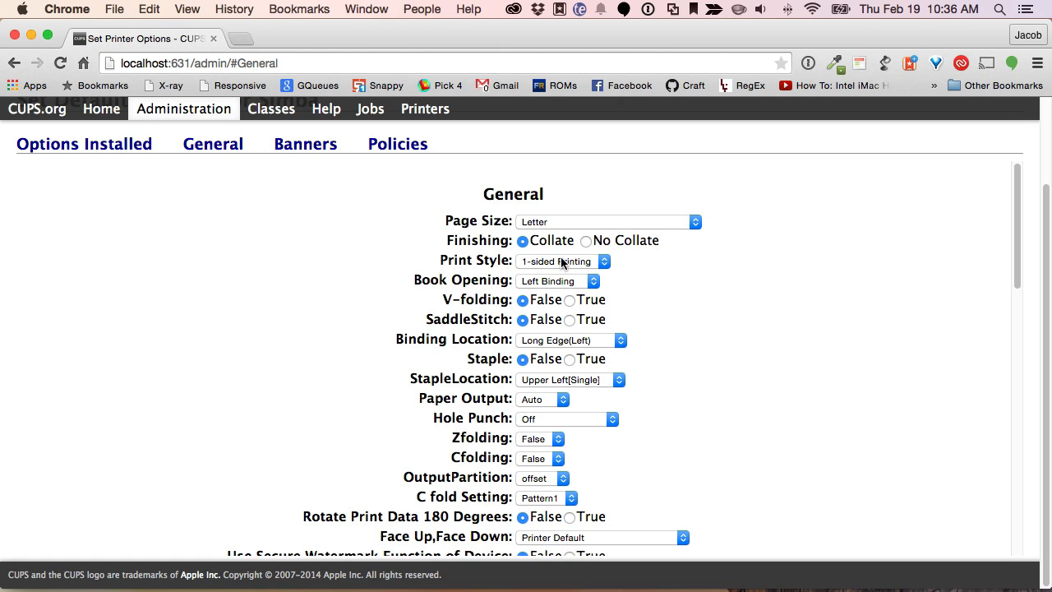
{"action": "scroll", "scroll_direction": "down", "scroll_amount": 3}
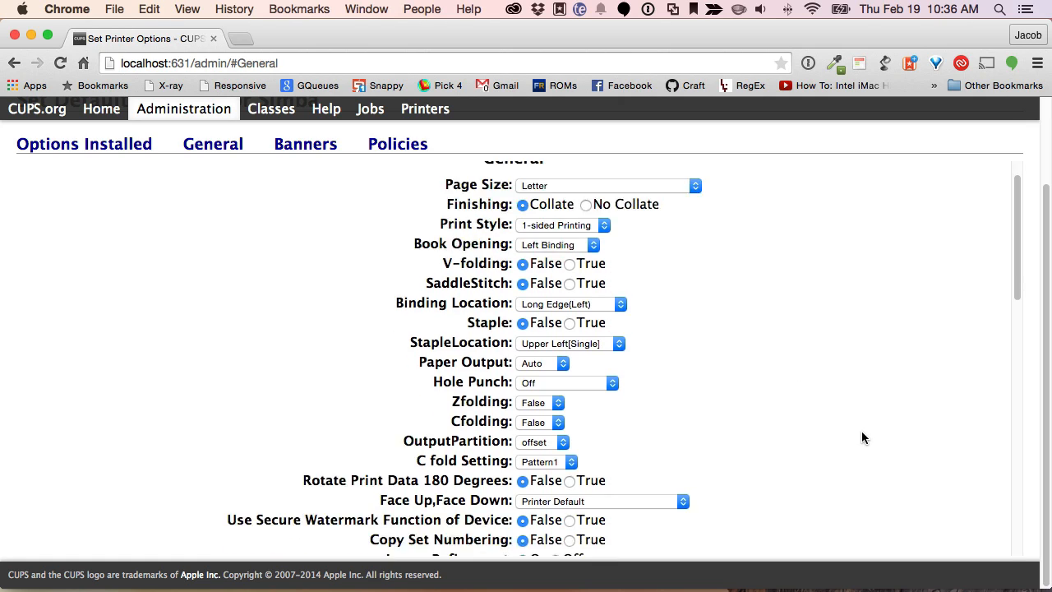
{"action": "scroll", "scroll_direction": "down", "scroll_amount": 3}
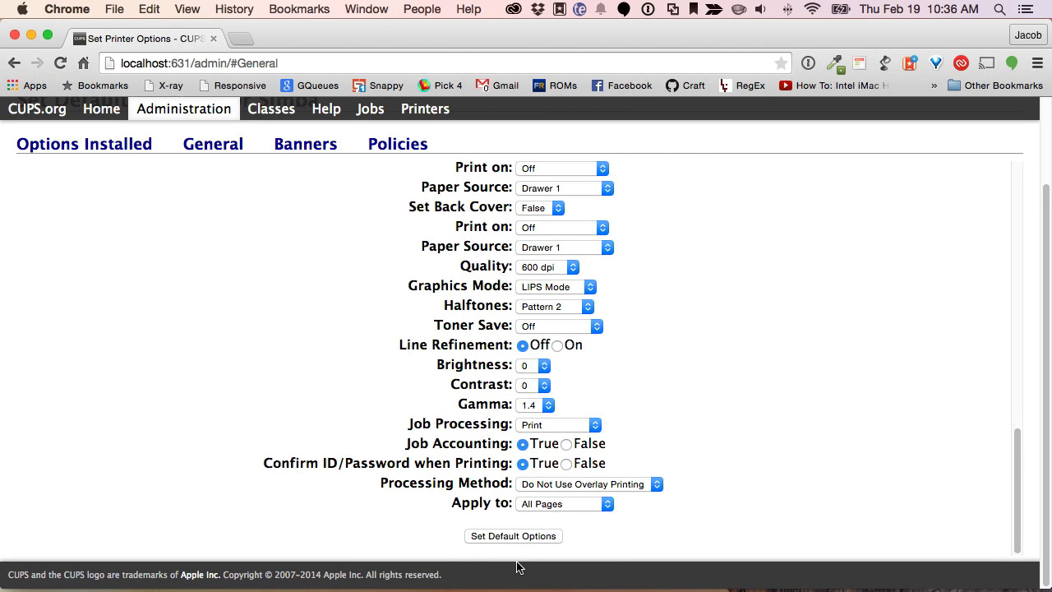
Save Simba's default options, authenticating as jacobgraf.
{"action": "left_click", "coordinate": [513, 536]}
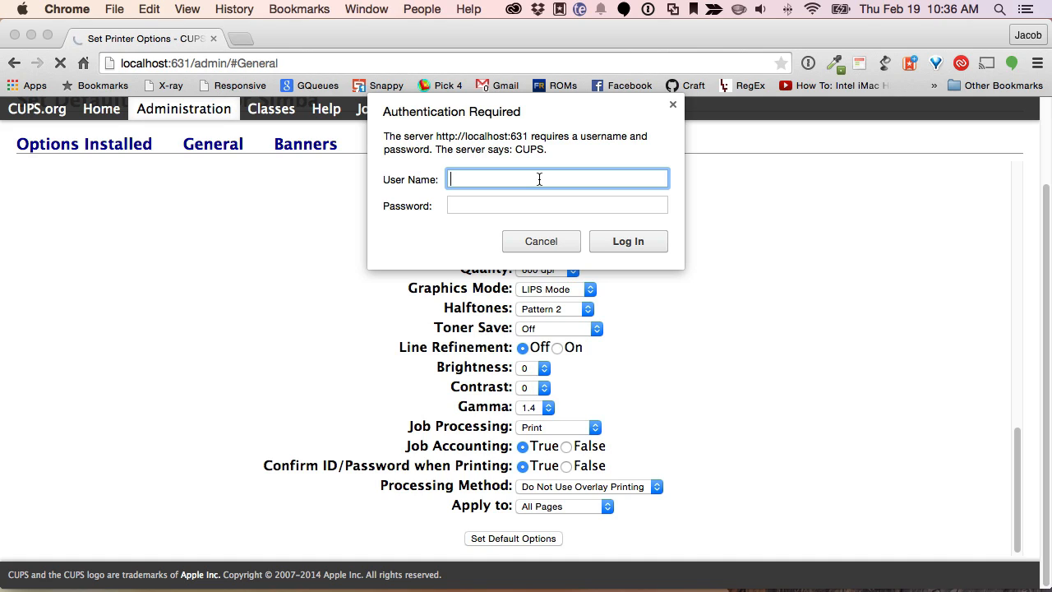
{"action": "type", "text": "jacobgraf"}
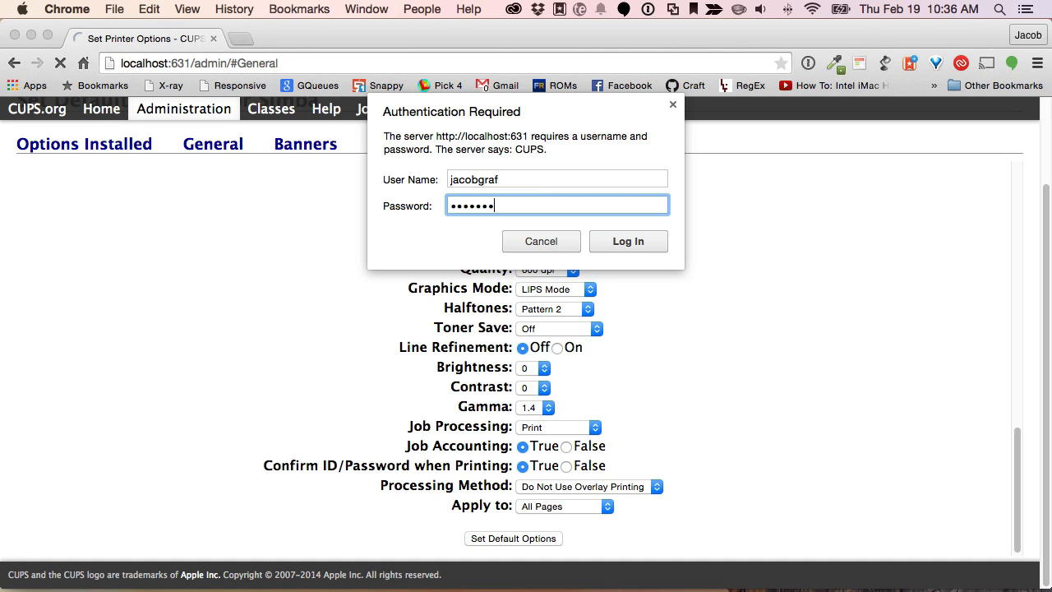
{"action": "left_click", "coordinate": [628, 241]}
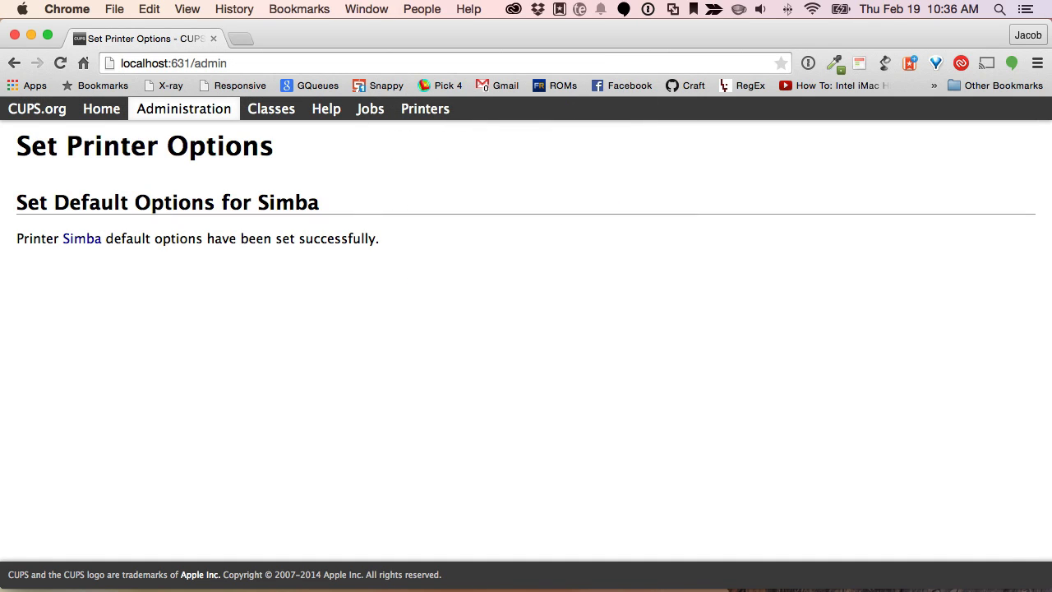
{"action": "mouse_move", "coordinate": [493, 183]}
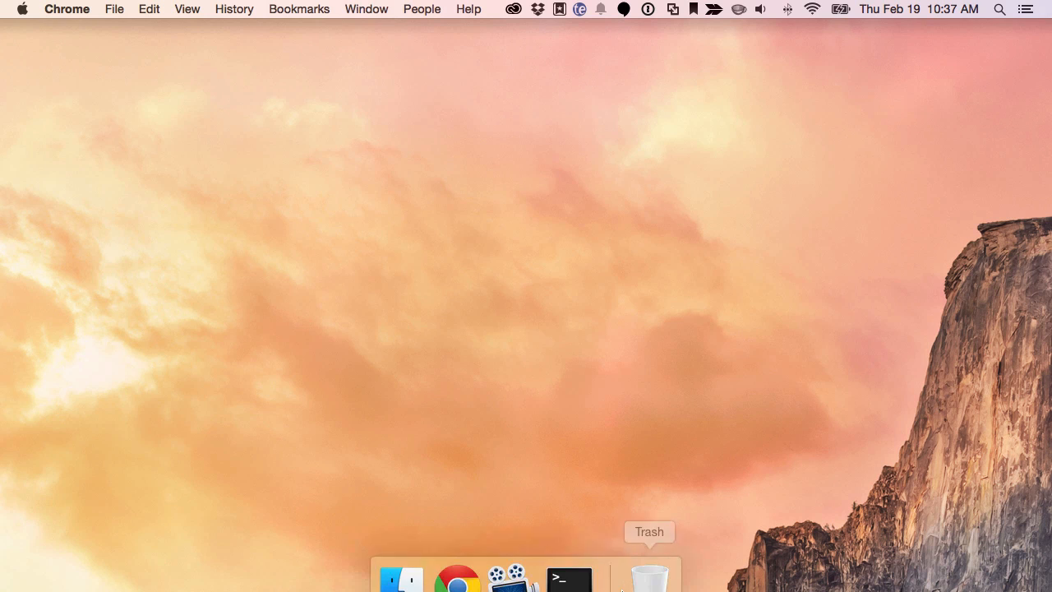
Launch TextEdit from Spotlight and create a new blank document.
{"action": "type", "text": "te"}
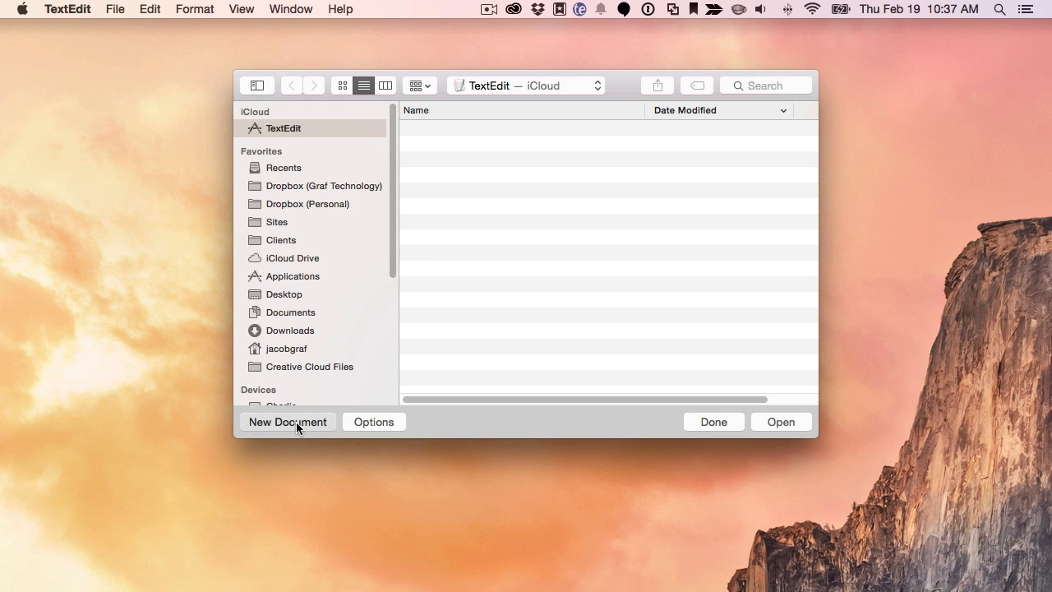
{"action": "left_click", "coordinate": [287, 421]}
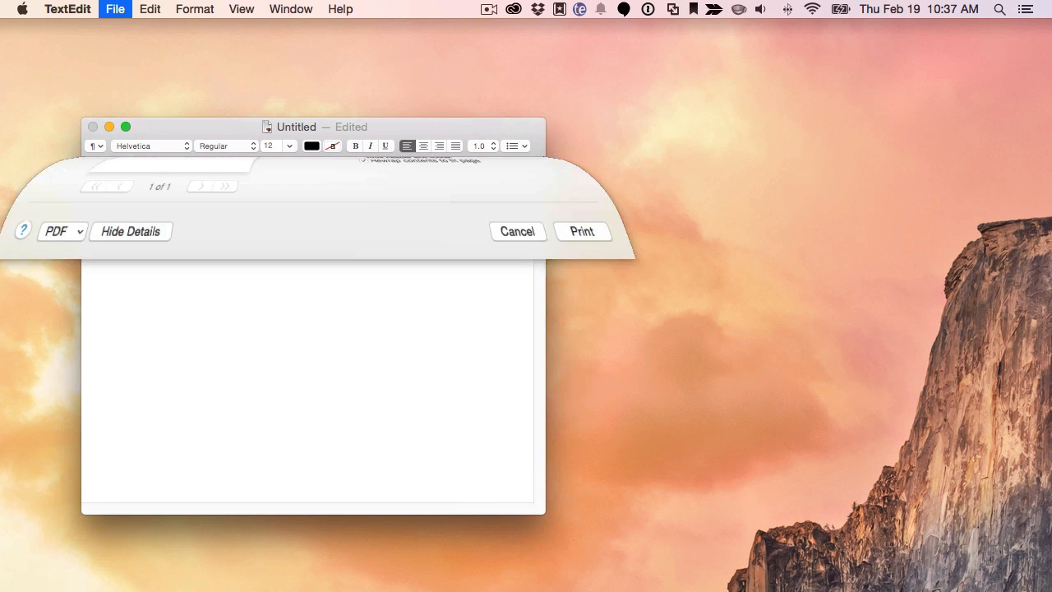
Choose Simba as printer and confirm its Finishing pane shows 1-sided Printing.
{"action": "left_click", "coordinate": [461, 185]}
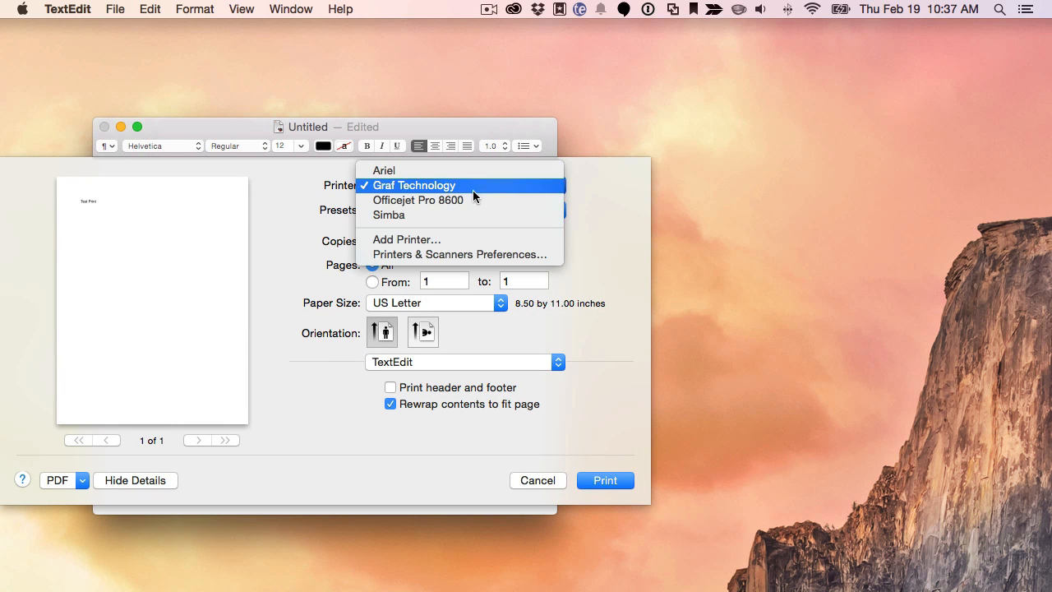
{"action": "left_click", "coordinate": [388, 215]}
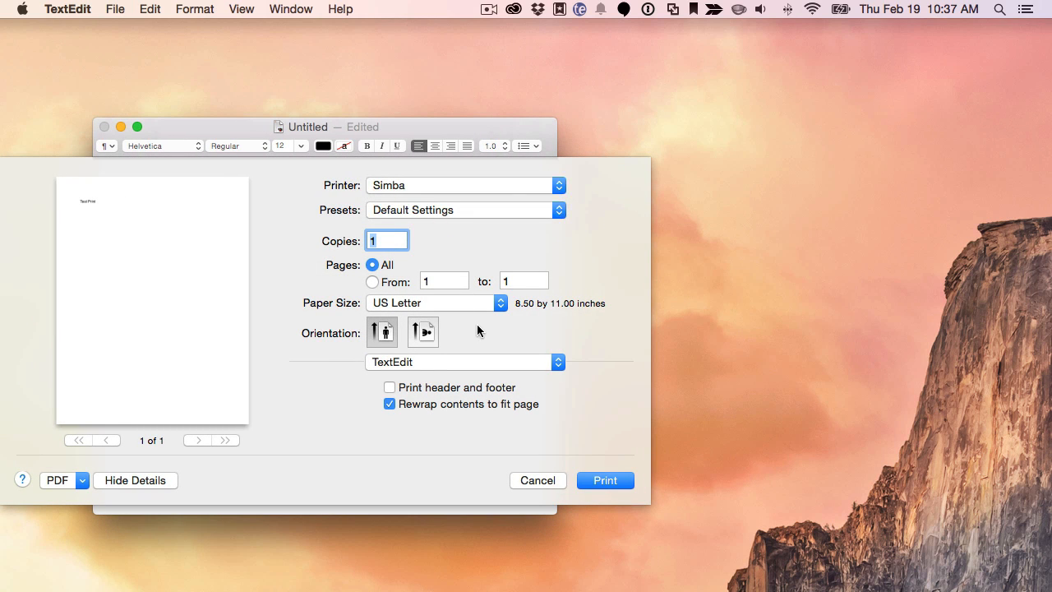
{"action": "left_click", "coordinate": [464, 362]}
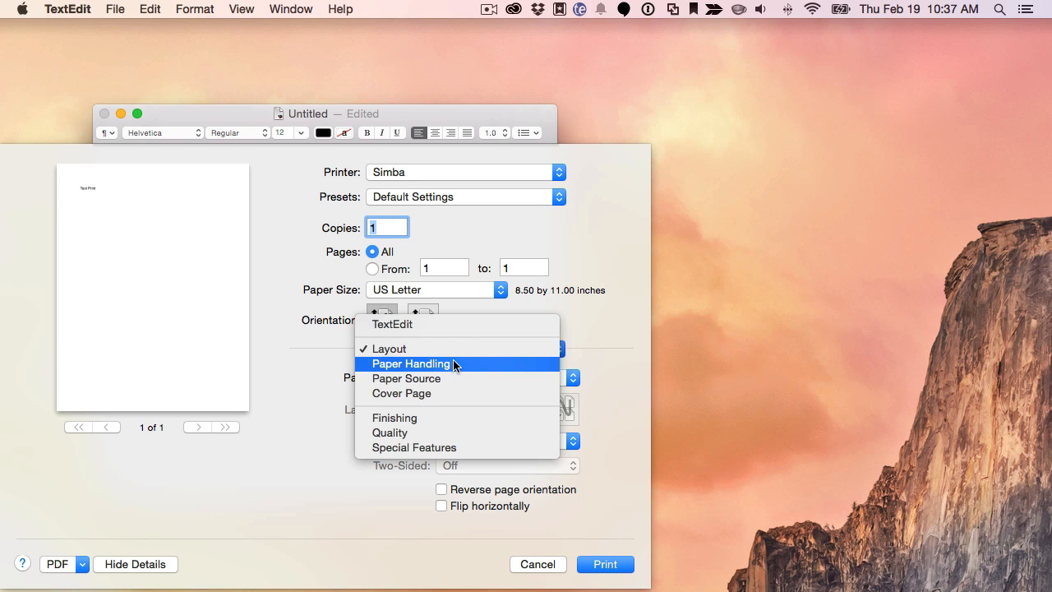
{"action": "left_click", "coordinate": [411, 363]}
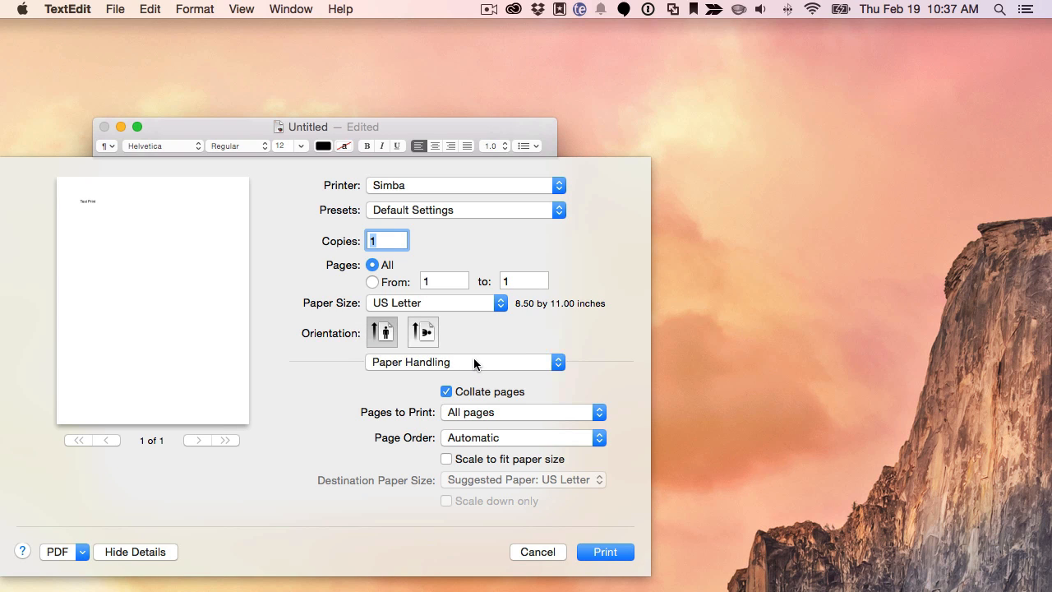
{"action": "left_click", "coordinate": [463, 362]}
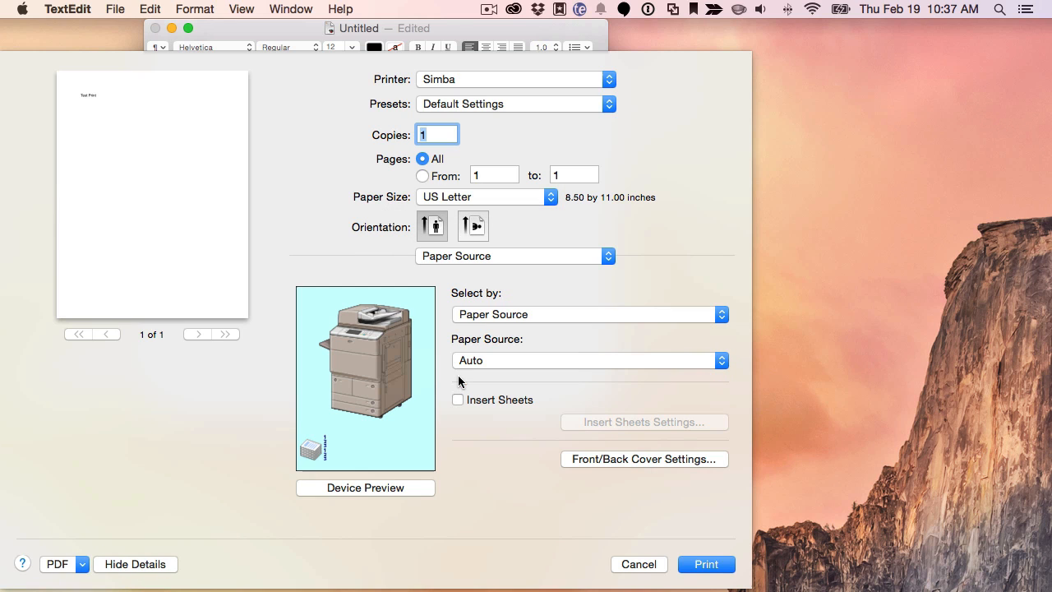
{"action": "mouse_move", "coordinate": [514, 285]}
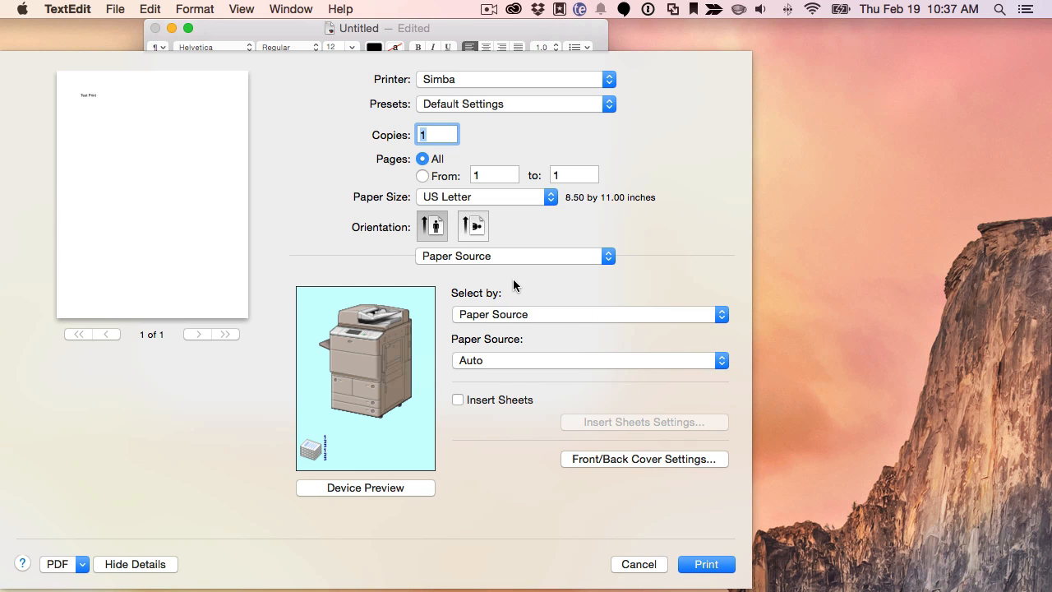
{"action": "left_click", "coordinate": [514, 255]}
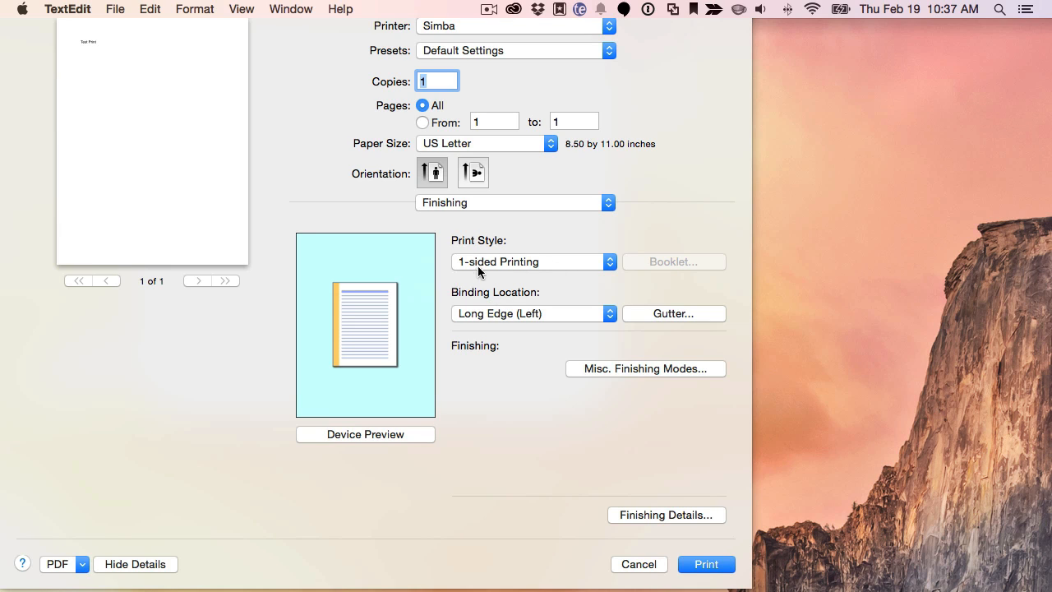
{"action": "mouse_move", "coordinate": [551, 532]}
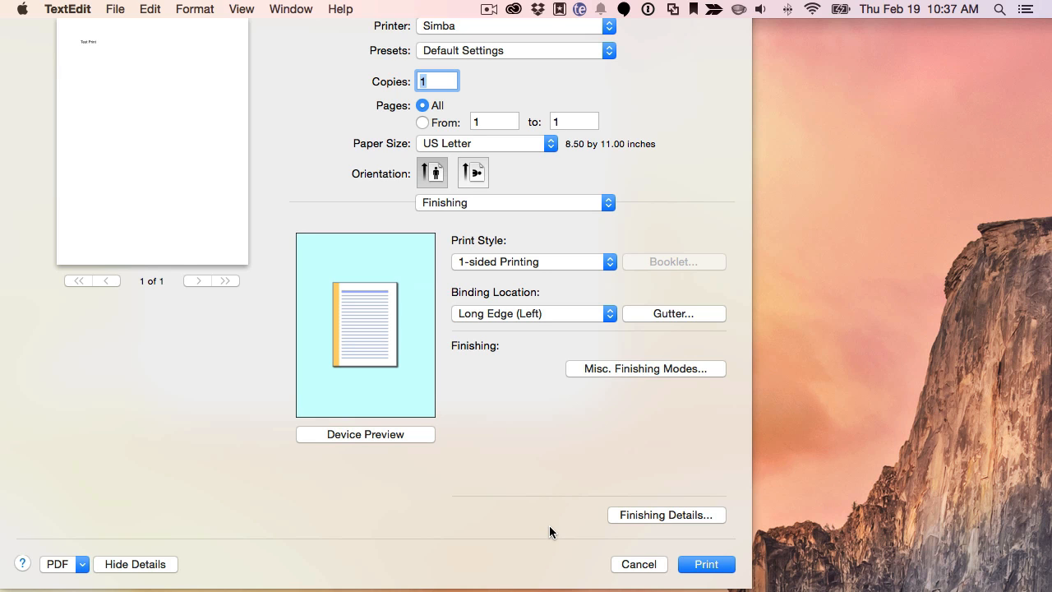
{"action": "mouse_move", "coordinate": [595, 435]}
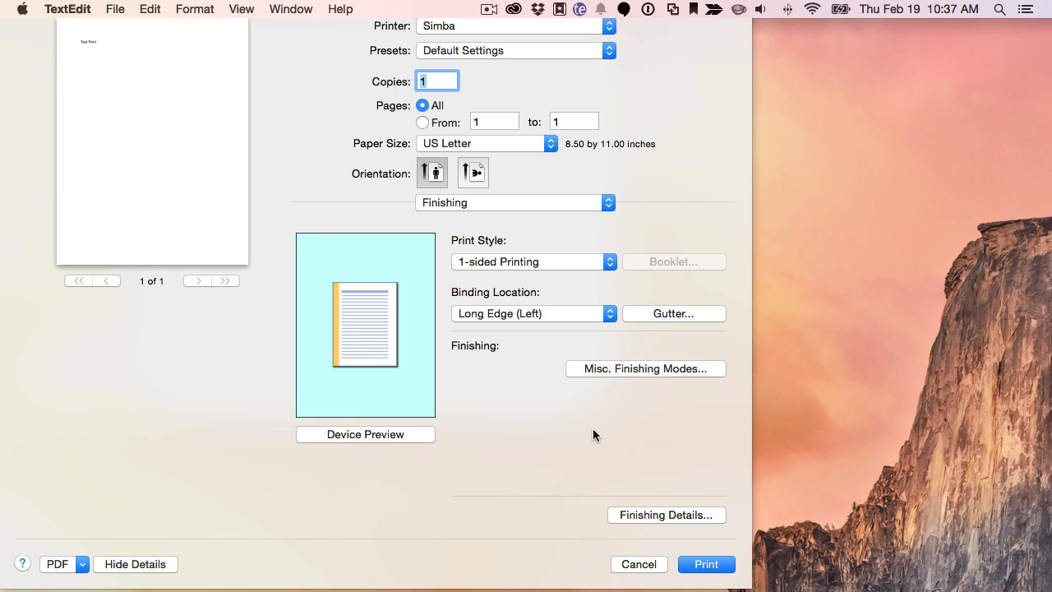
{"action": "left_click", "coordinate": [639, 564]}
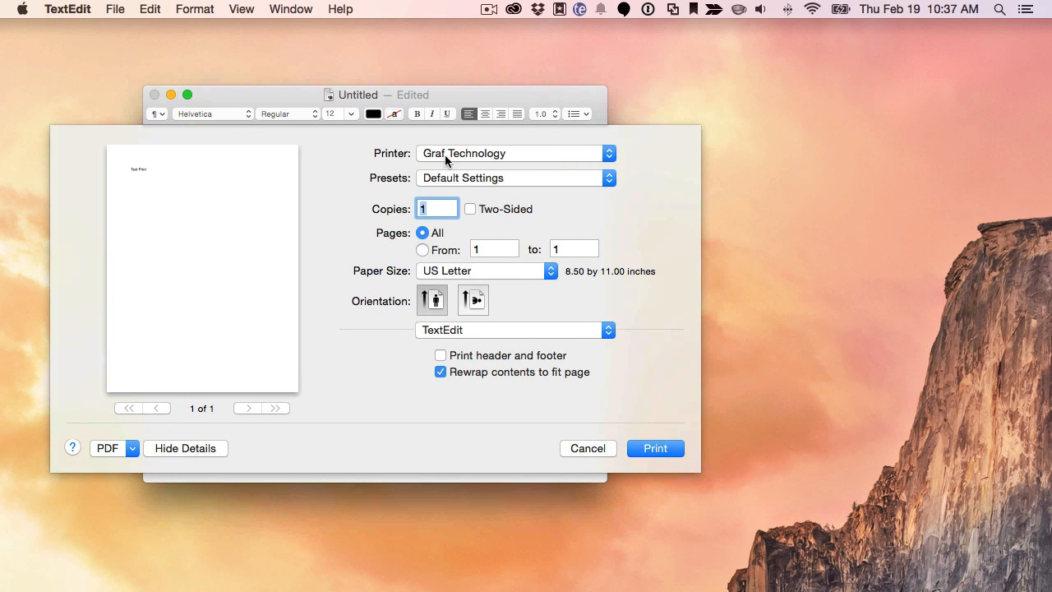
{"action": "mouse_move", "coordinate": [448, 179]}
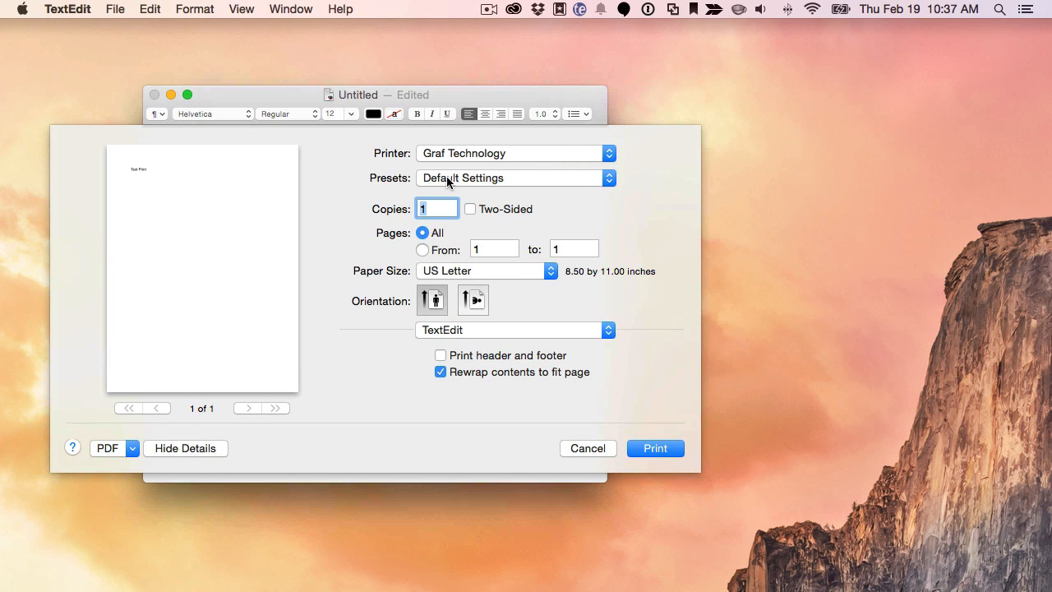
Keep the Default Settings preset and set the Graf Technology job's paper size to JIS B5.
{"action": "left_click", "coordinate": [514, 177]}
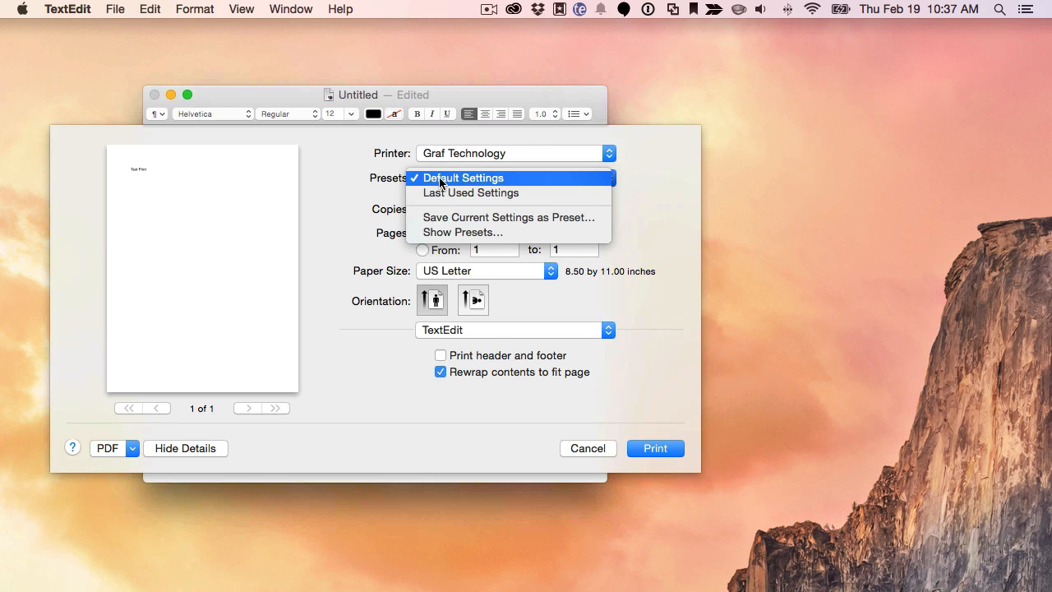
{"action": "mouse_move", "coordinate": [493, 186]}
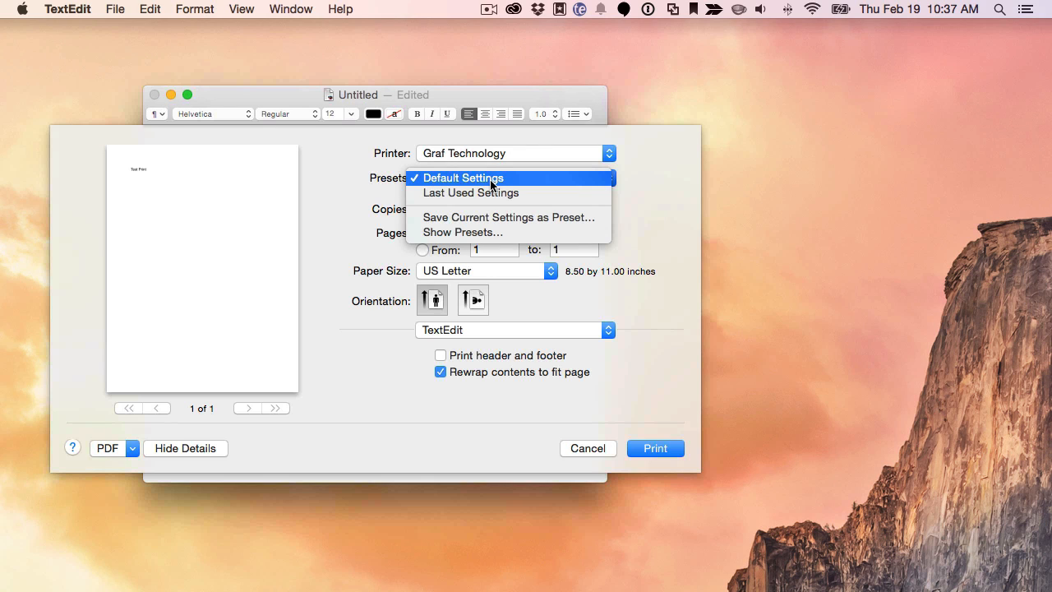
{"action": "left_click", "coordinate": [464, 178]}
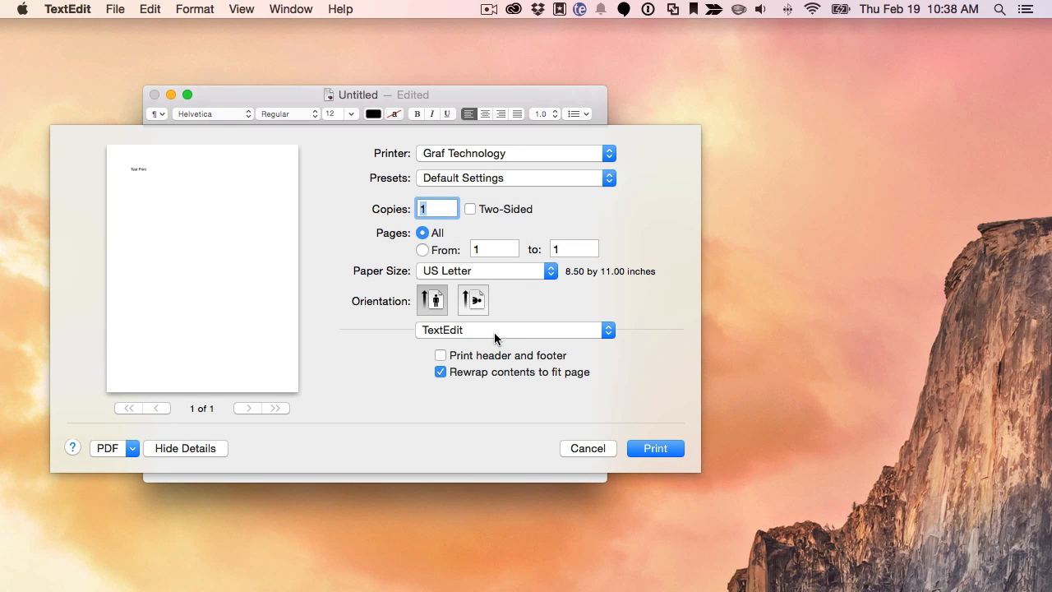
{"action": "left_click", "coordinate": [485, 270]}
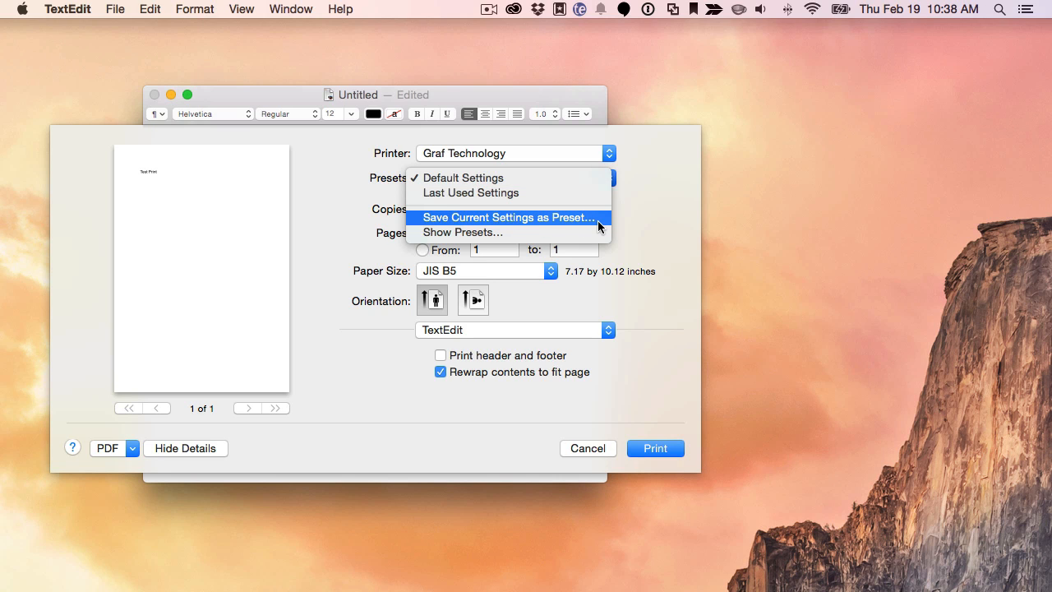
Save the print settings as preset 'My Custom Preset' and confirm it in the Presets list.
{"action": "left_click", "coordinate": [506, 217]}
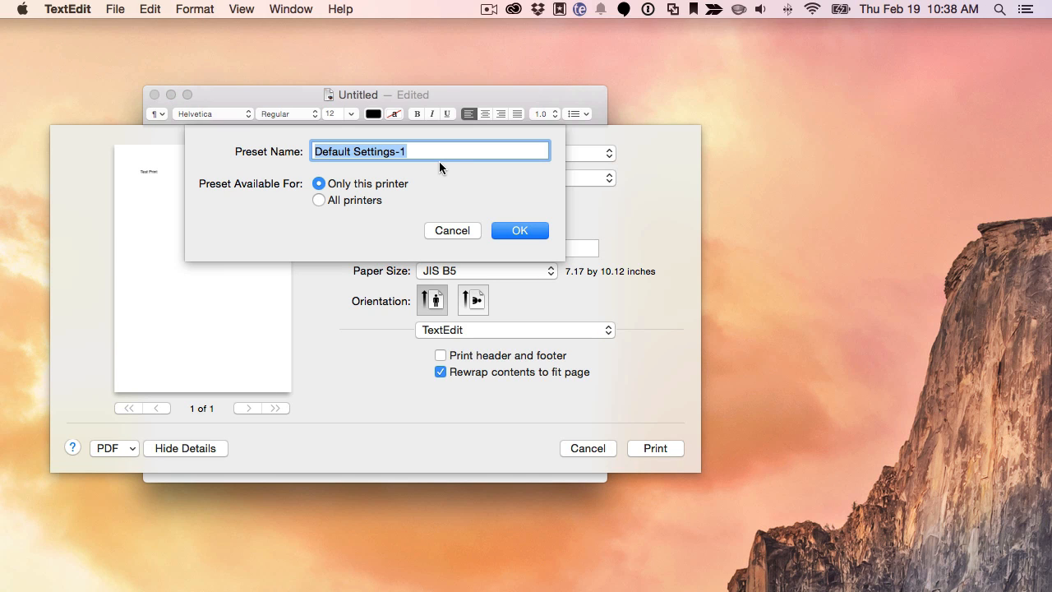
{"action": "type", "text": "My Cuy"}
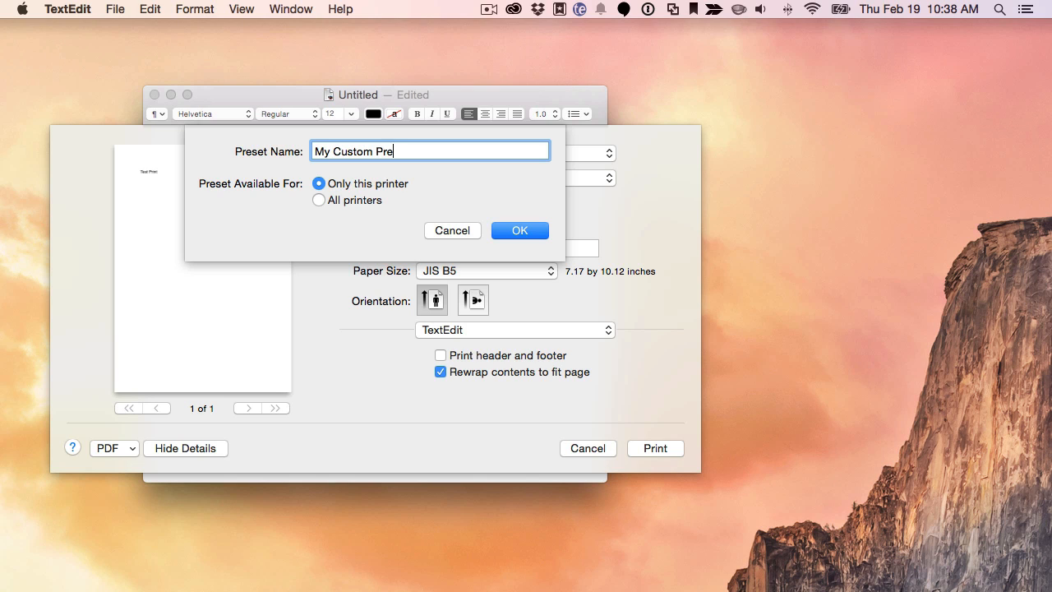
{"action": "type", "text": "set"}
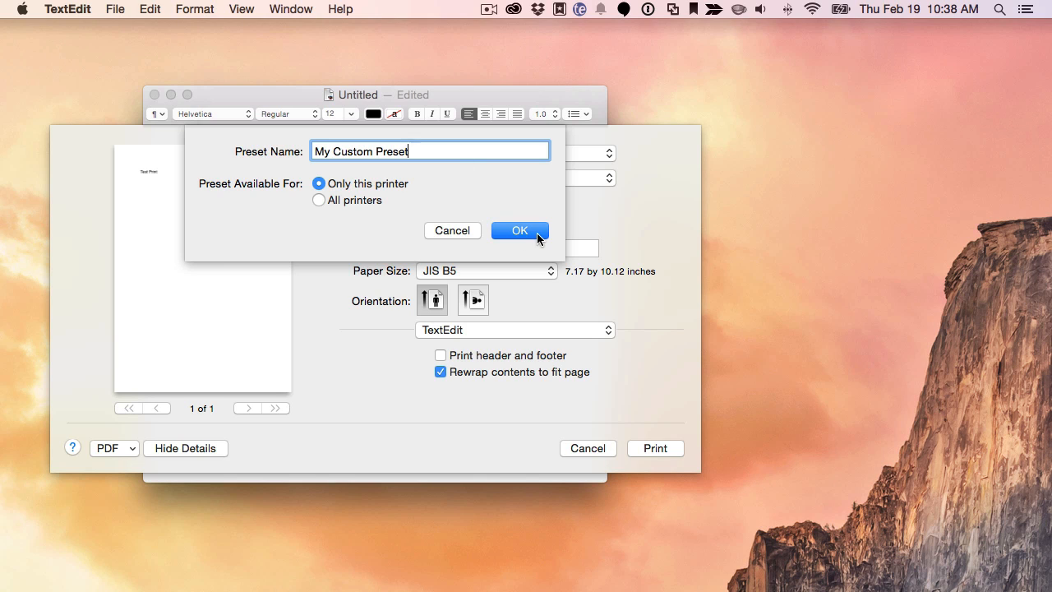
{"action": "mouse_move", "coordinate": [347, 204]}
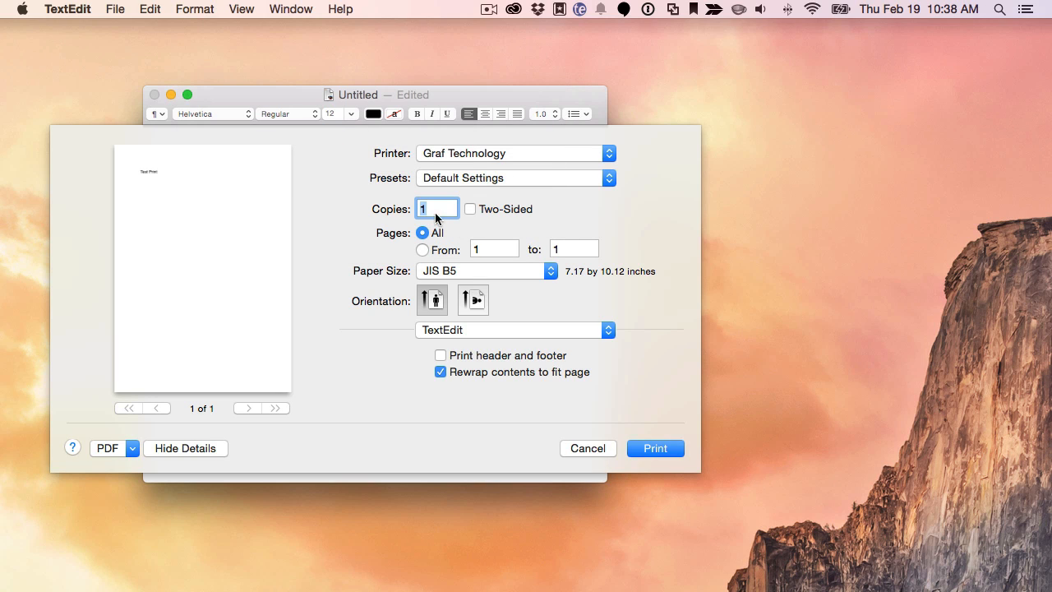
{"action": "left_click", "coordinate": [515, 177]}
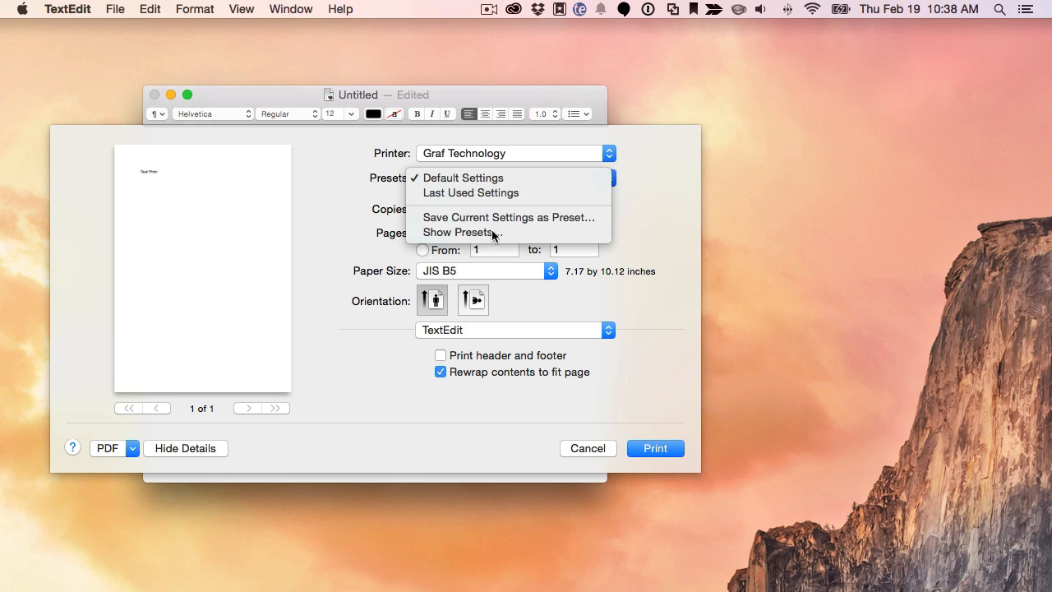
{"action": "mouse_move", "coordinate": [470, 193]}
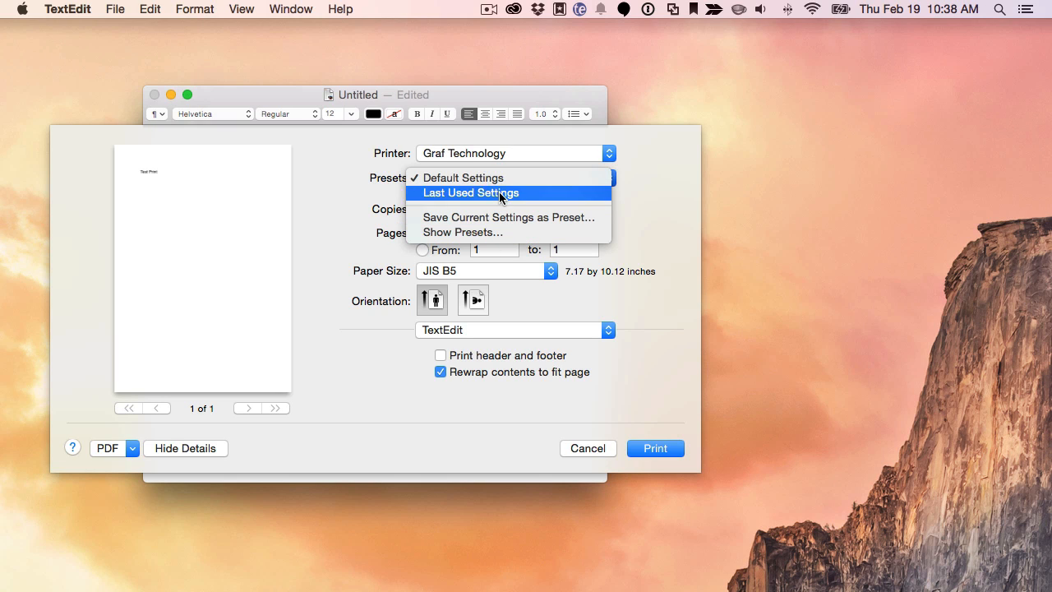
{"action": "mouse_move", "coordinate": [475, 210]}
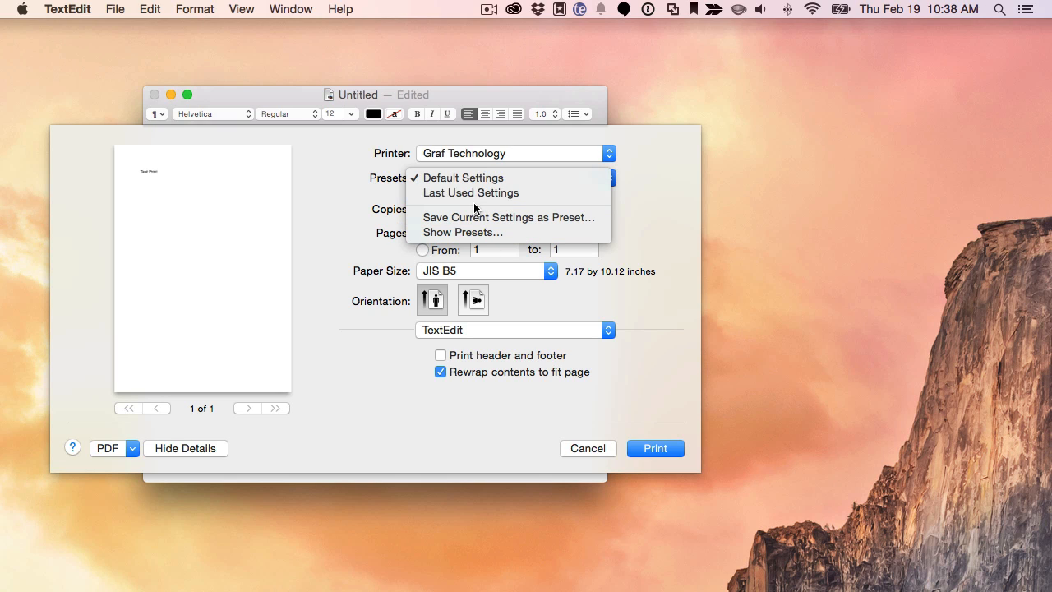
{"action": "mouse_move", "coordinate": [463, 178]}
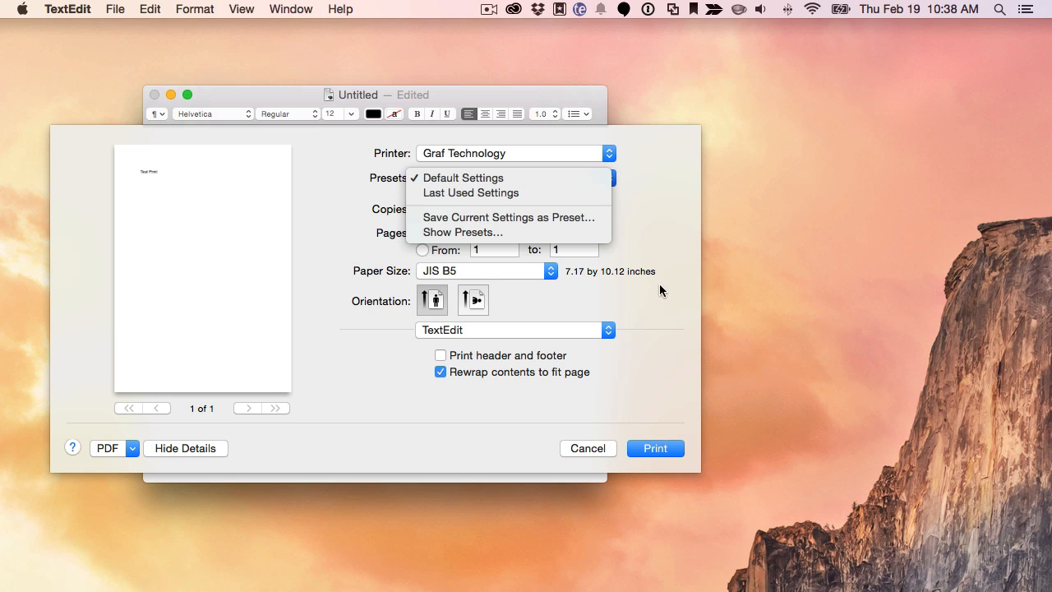
{"action": "left_click", "coordinate": [462, 178]}
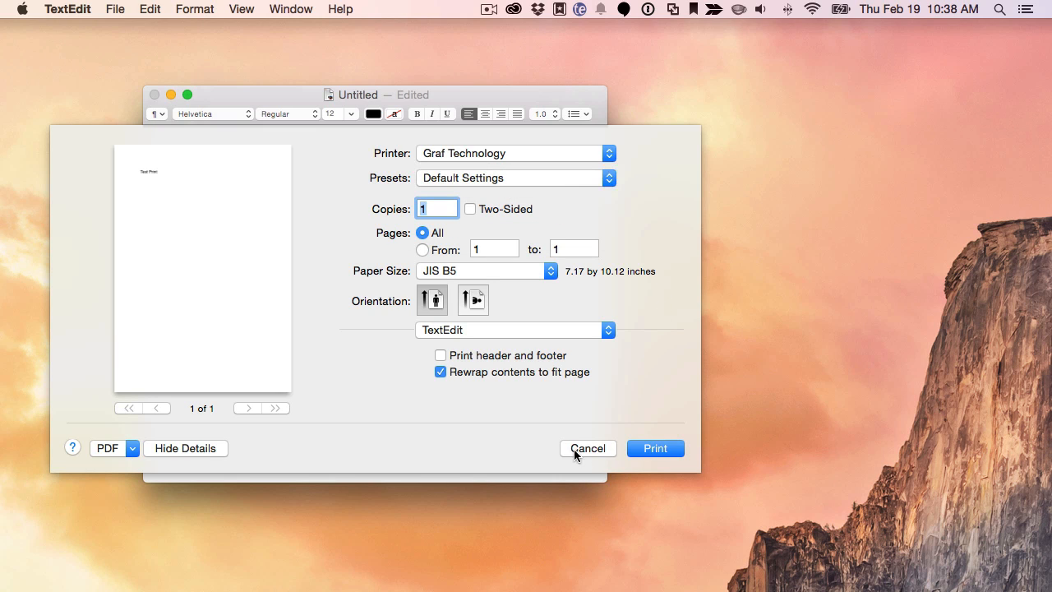
Cancel the print dialog and close the Test Print document window.
{"action": "left_click", "coordinate": [588, 448]}
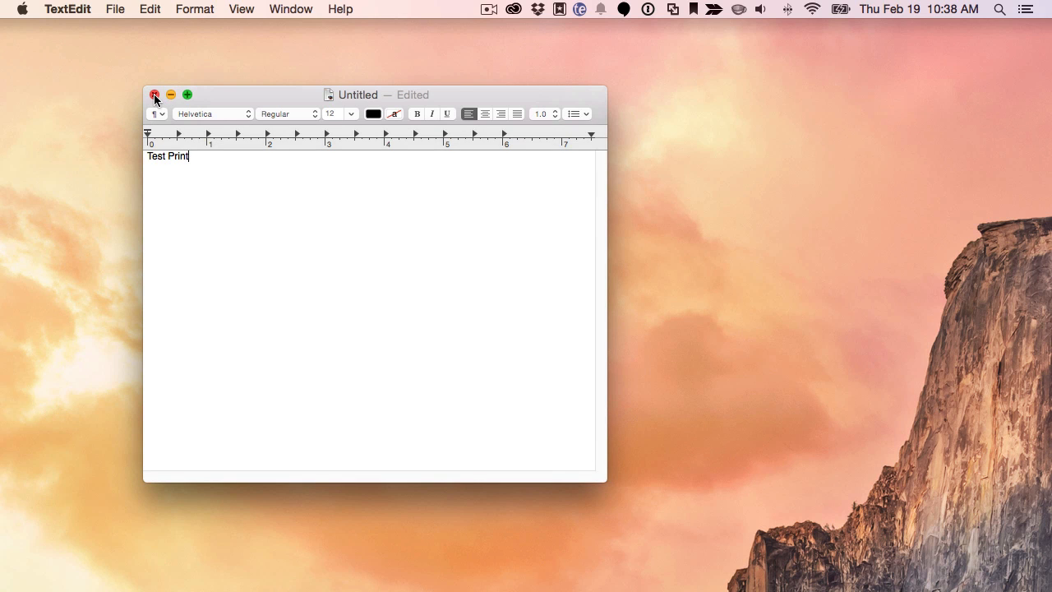
{"action": "left_click", "coordinate": [155, 94]}
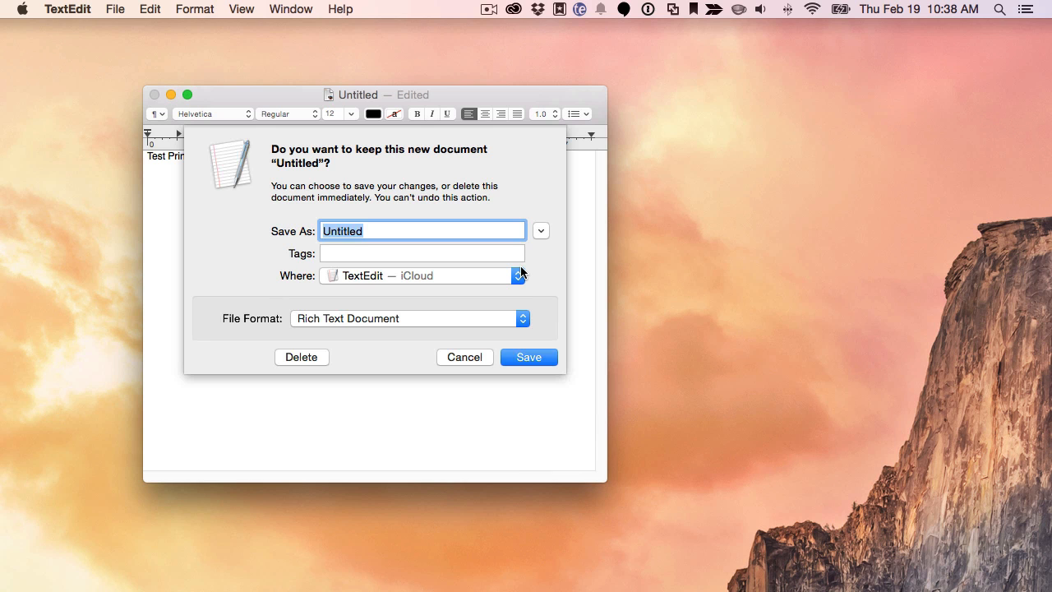
{"action": "mouse_move", "coordinate": [500, 388]}
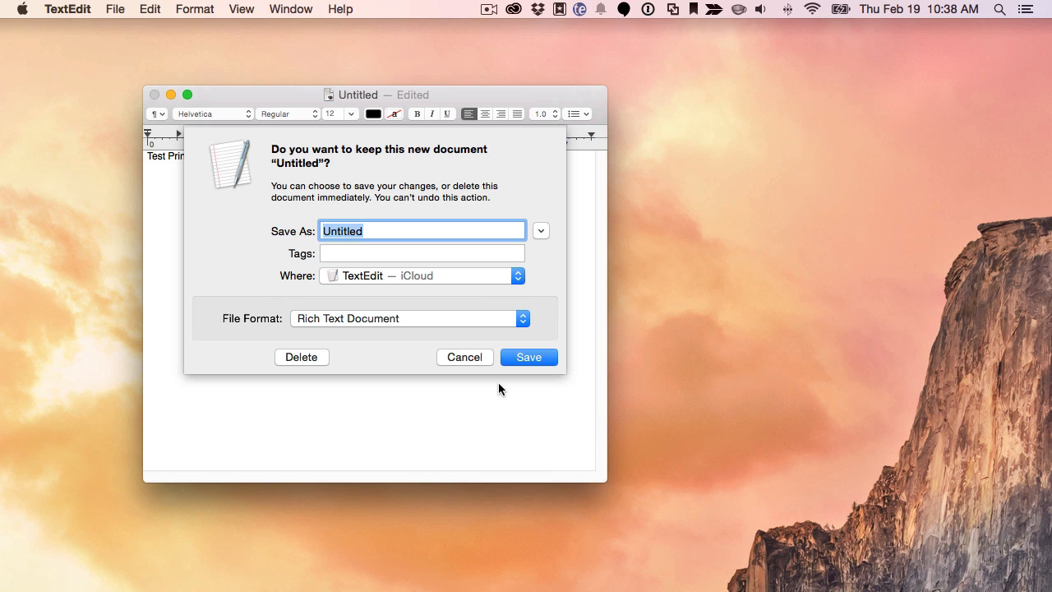